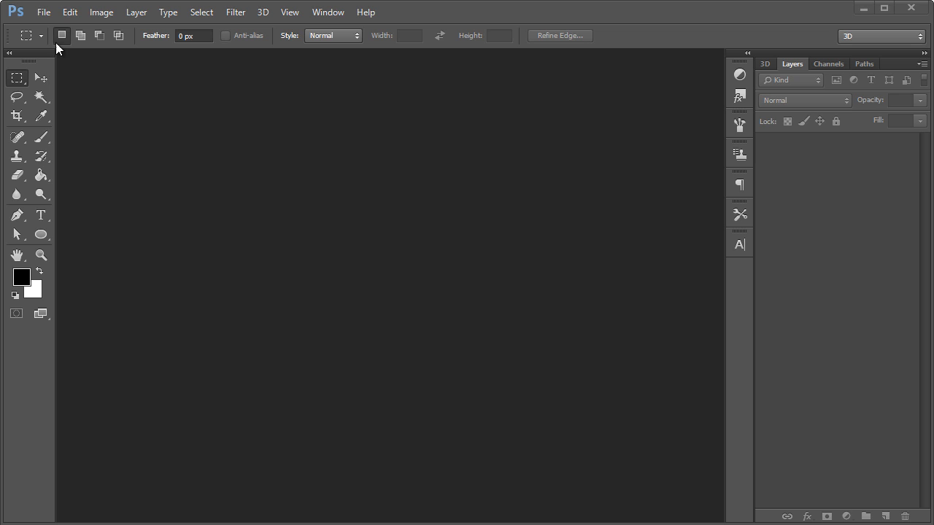
# - Briefly open and dismiss the File menu, then search Google for 'ios app icon launcher guidelines'
pyautogui.click(43, 12)
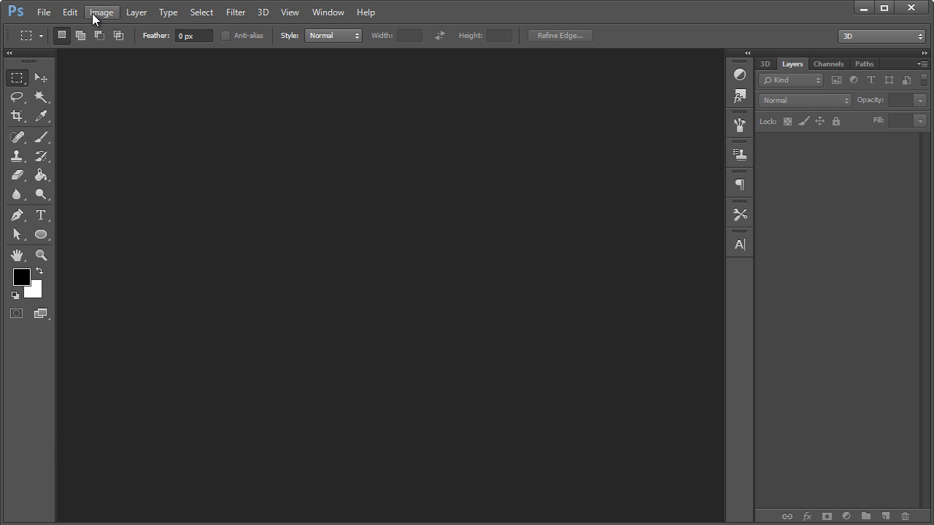
pyautogui.moveTo(89, 16)
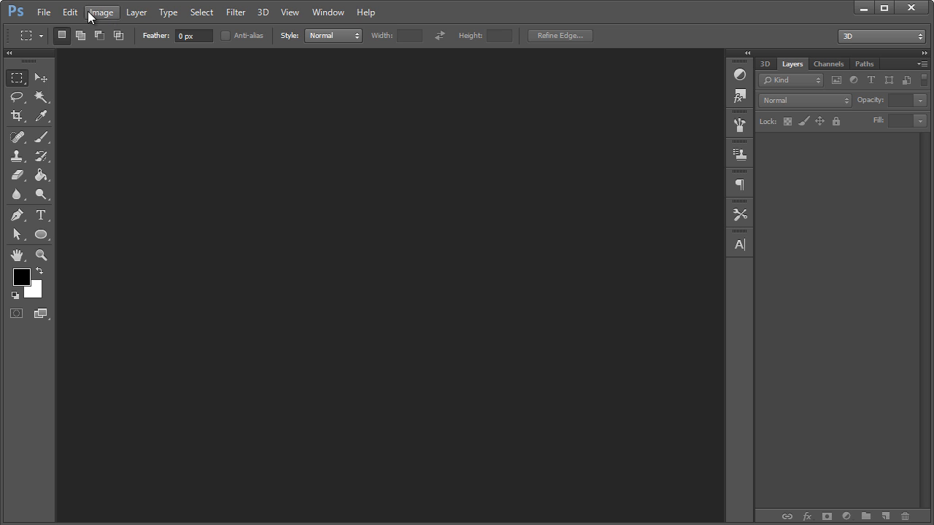
pyautogui.moveTo(43, 13)
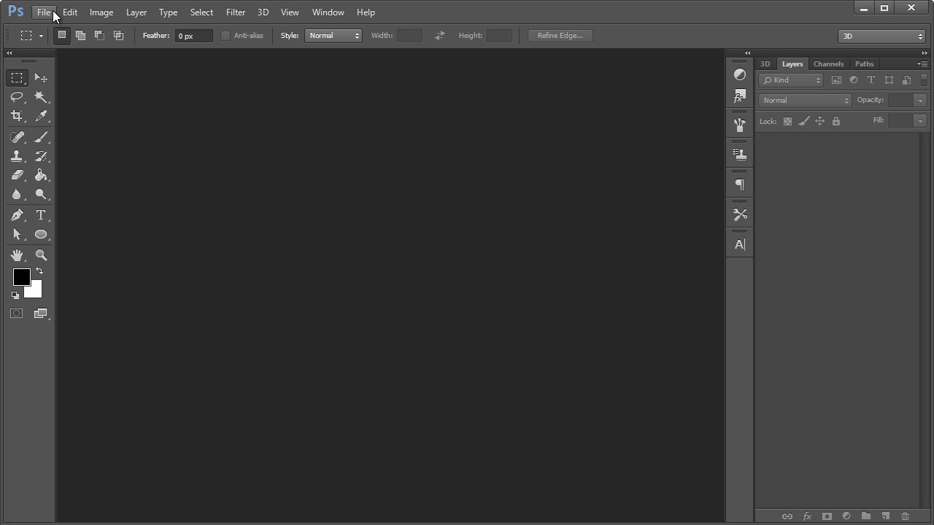
pyautogui.click(43, 13)
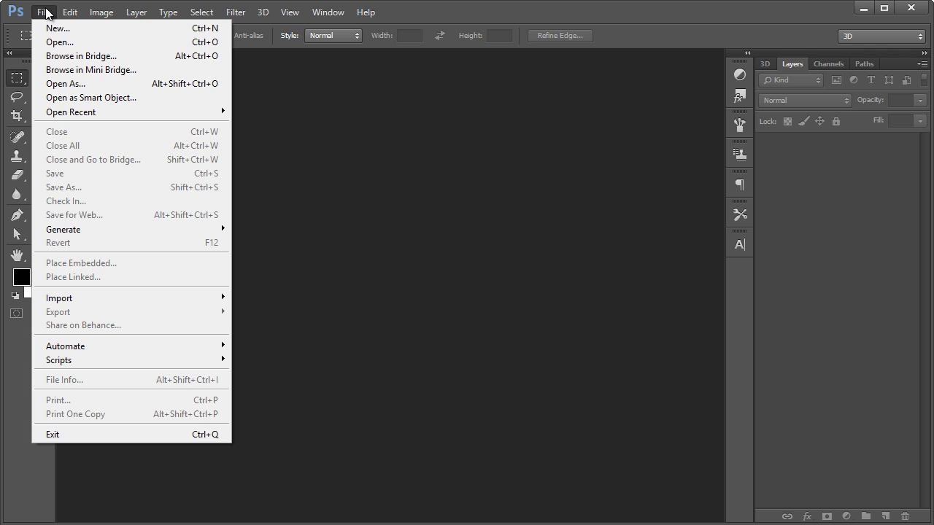
pyautogui.click(44, 12)
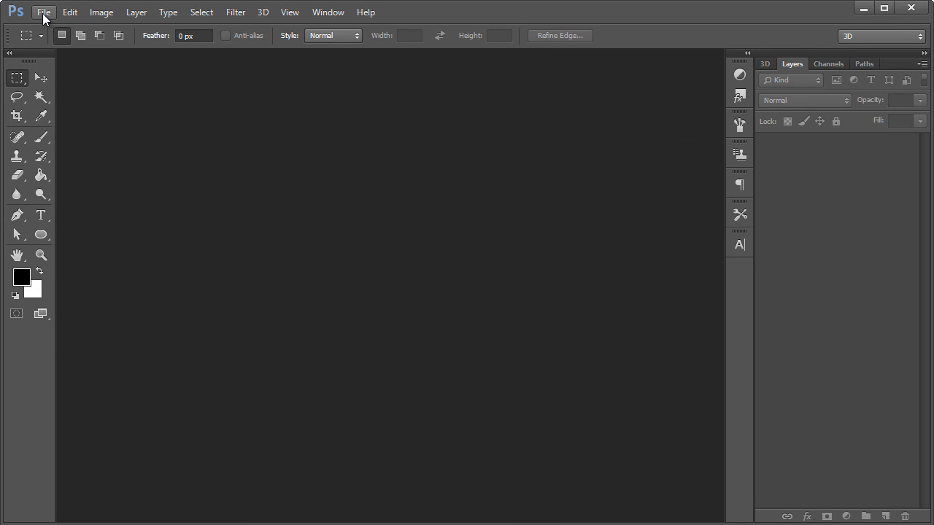
pyautogui.moveTo(447, 151)
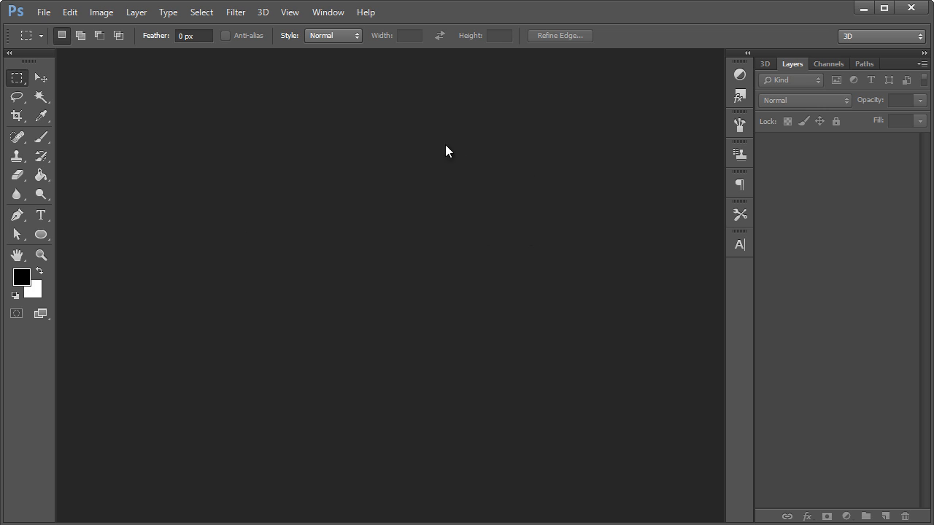
pyautogui.moveTo(507, 129)
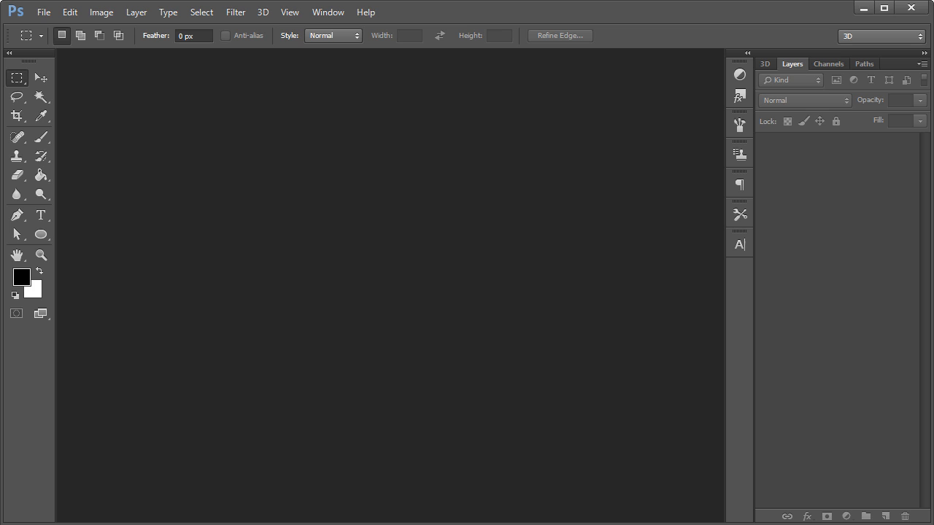
pyautogui.moveTo(418, 239)
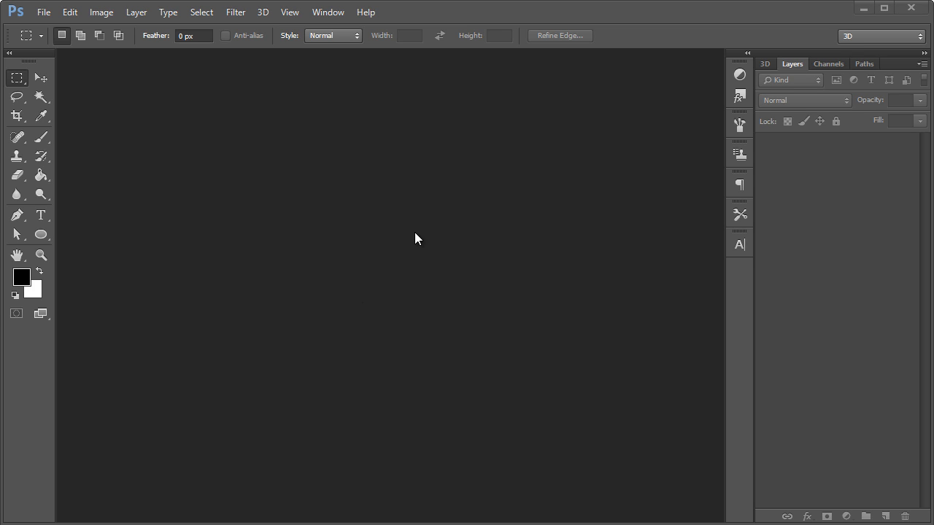
pyautogui.moveTo(327, 237)
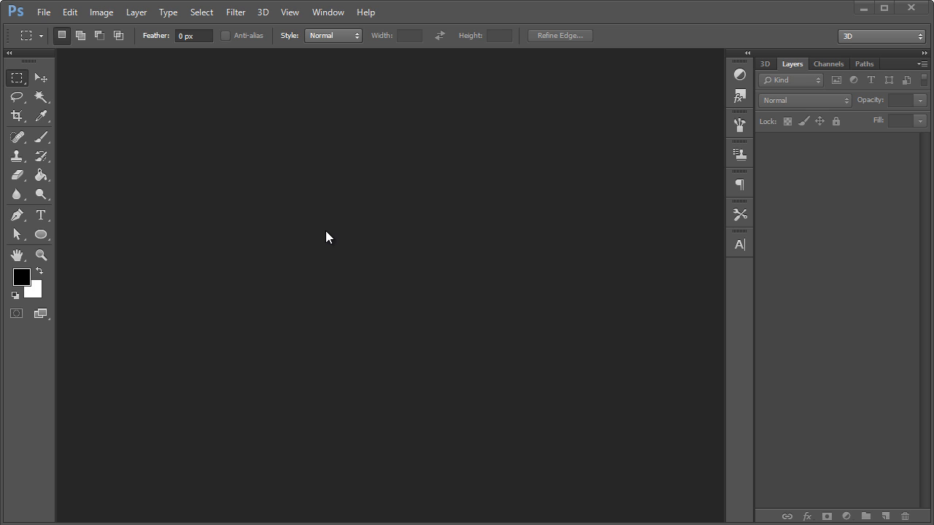
pyautogui.moveTo(385, 215)
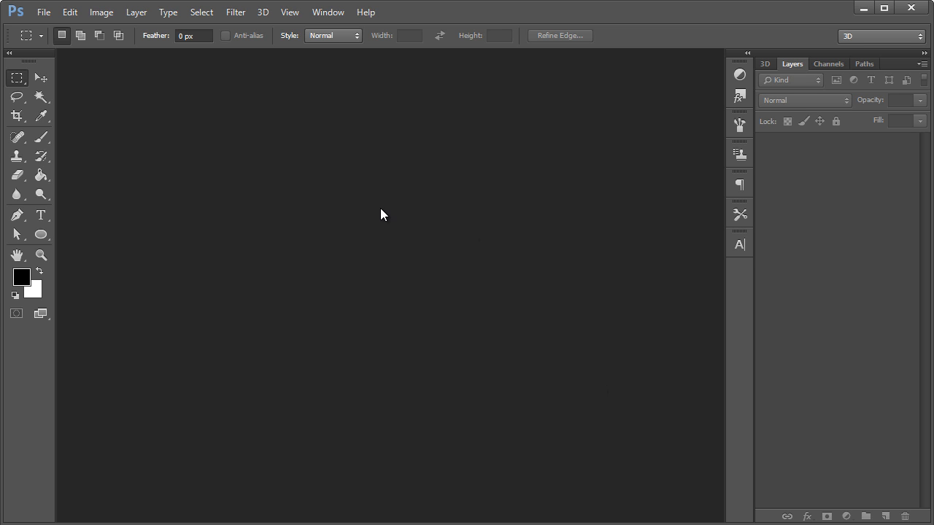
pyautogui.moveTo(372, 204)
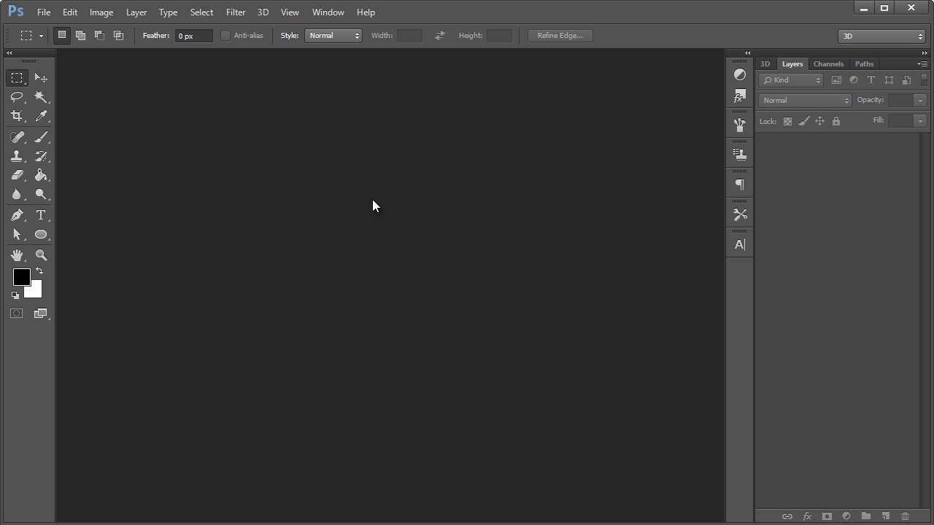
pyautogui.moveTo(394, 144)
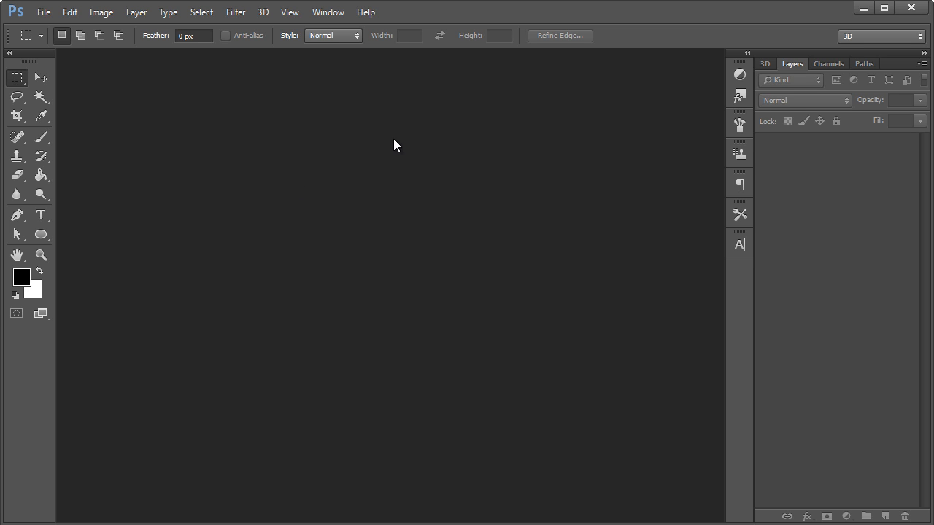
pyautogui.moveTo(587, 224)
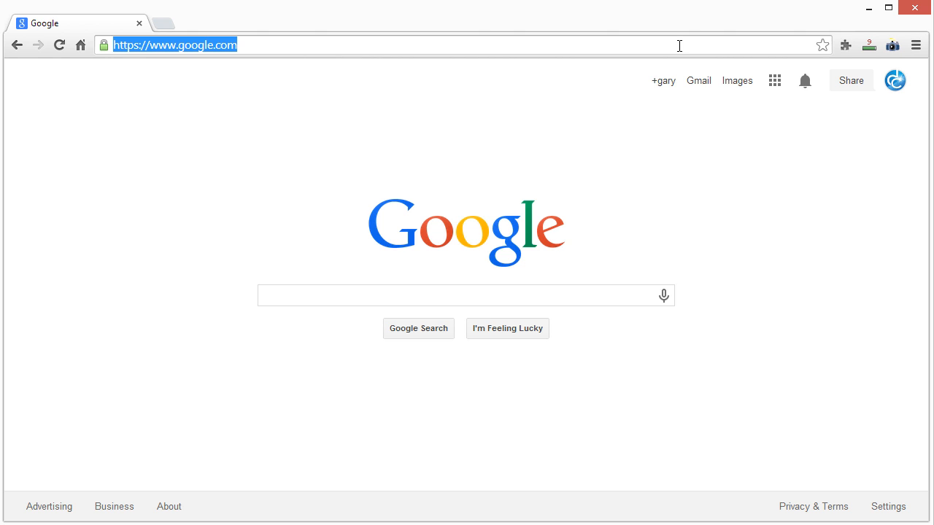
pyautogui.click(465, 295)
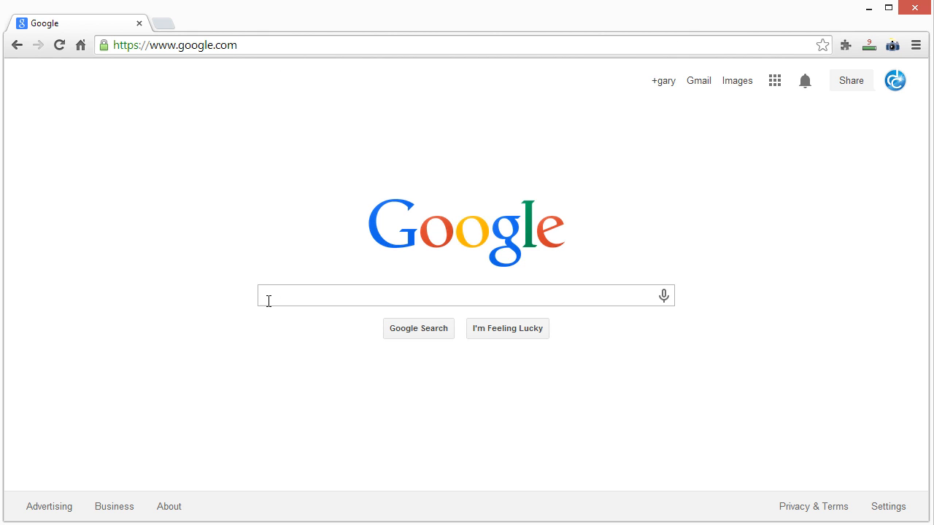
pyautogui.write('ios app icon launcher guidelines')
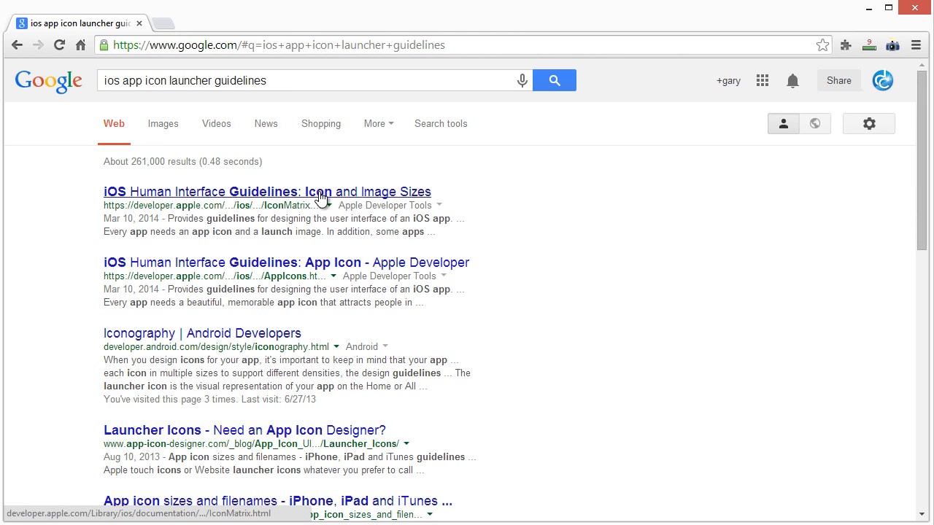
# - Open the iOS Icon and Image Sizes page and highlight the required App Store icon entry
pyautogui.click(267, 192)
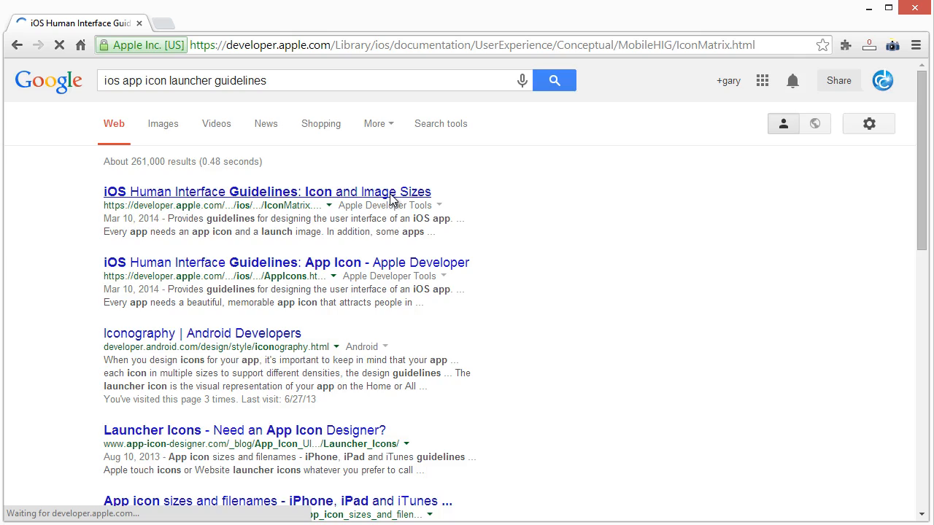
pyautogui.click(267, 191)
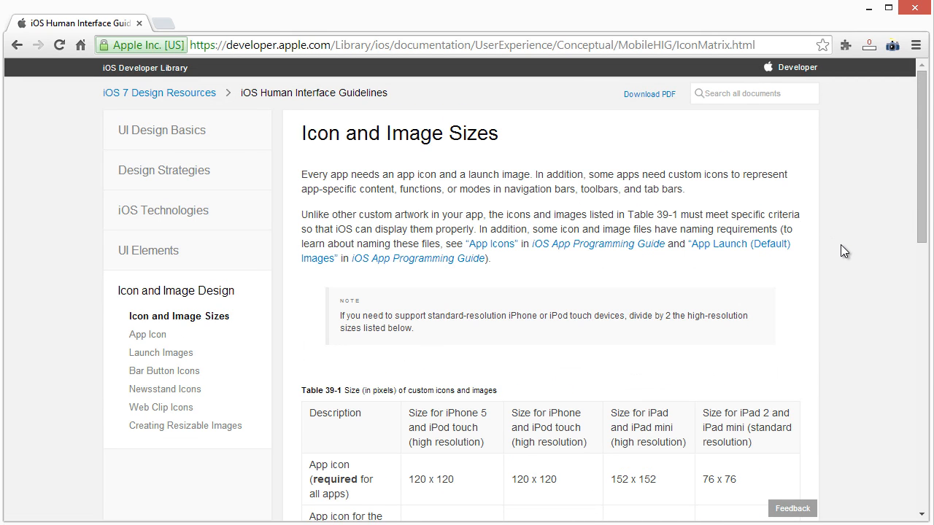
pyautogui.scroll(-3)
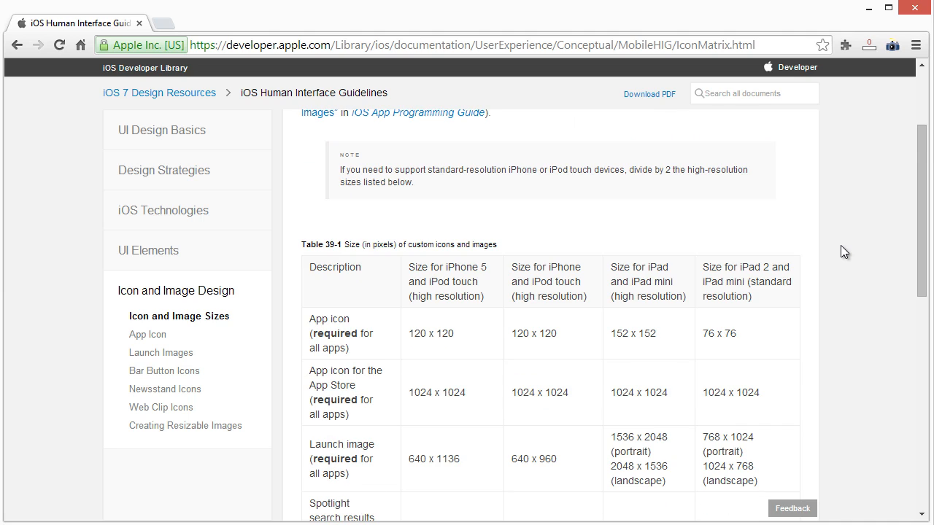
pyautogui.scroll(-3)
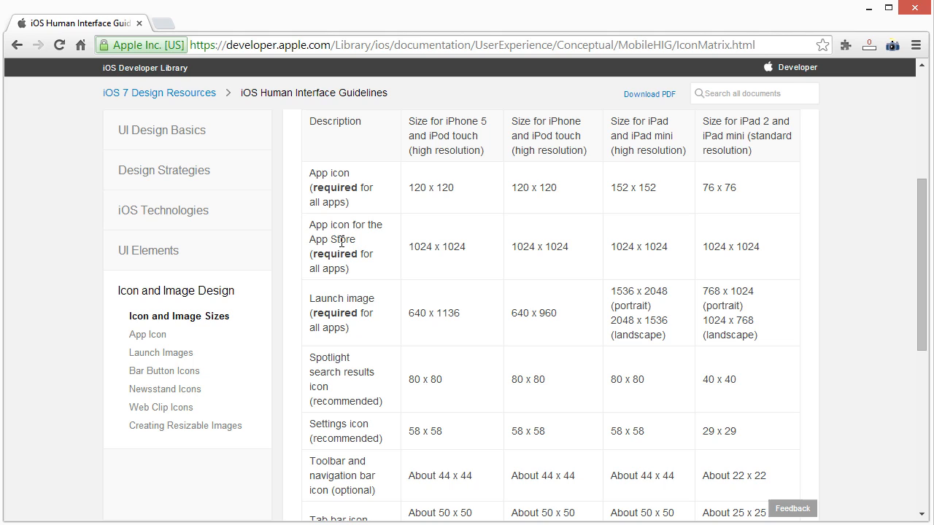
pyautogui.moveTo(312, 253); pyautogui.dragTo(342, 268)
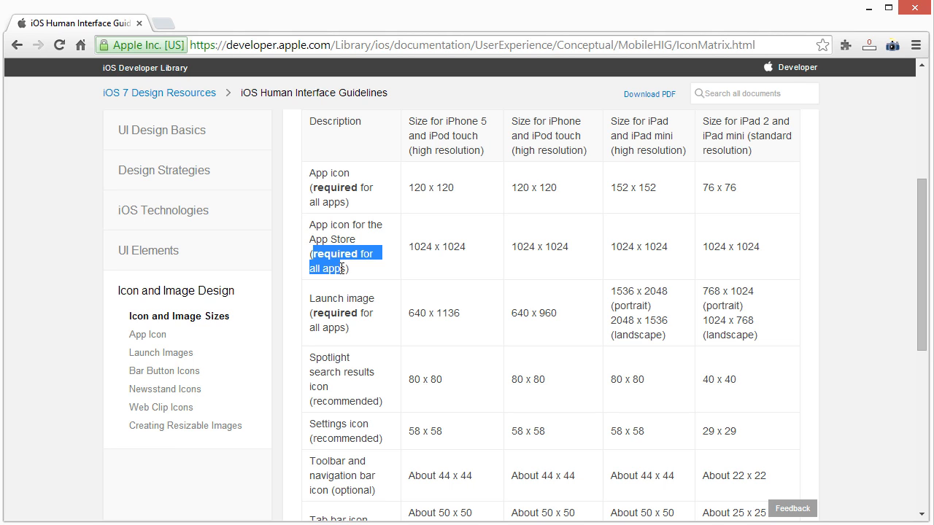
pyautogui.click(452, 250)
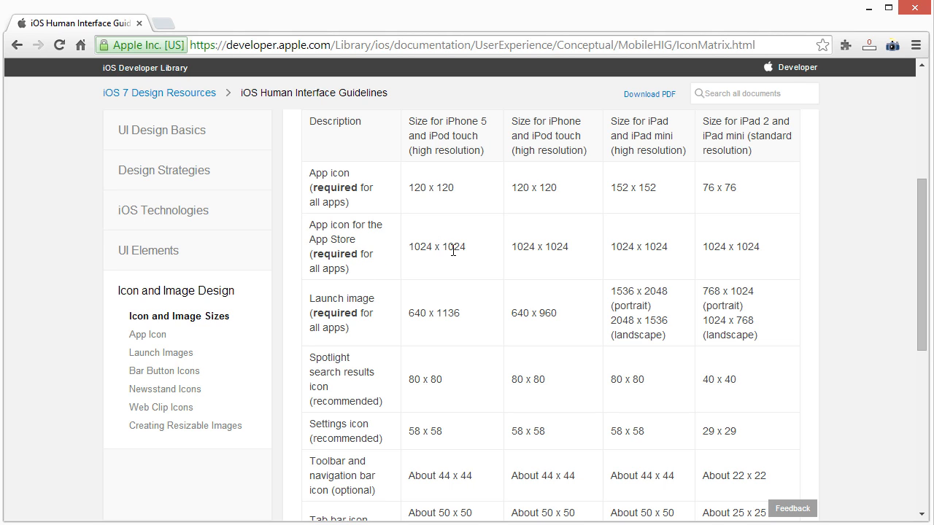
pyautogui.moveTo(792, 254)
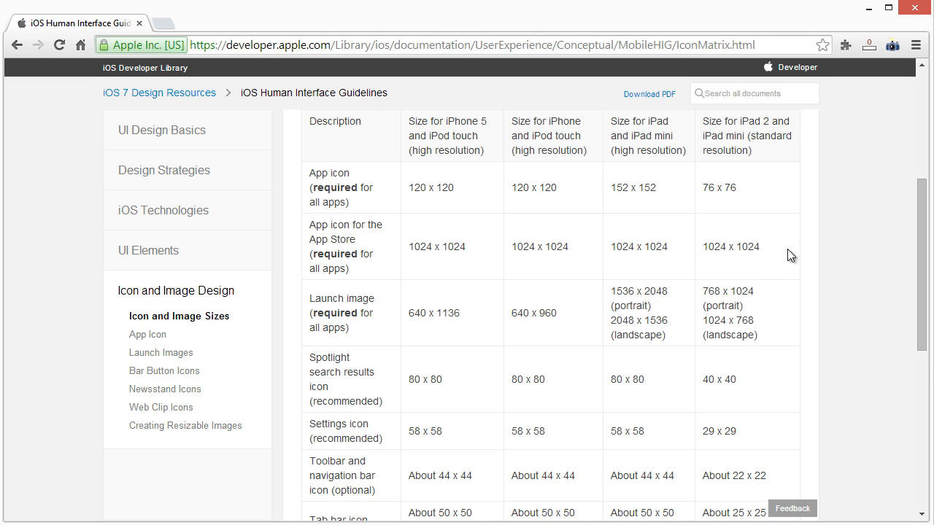
# - Scroll further through the sizes table, highlighting the Launch image row
pyautogui.scroll(-3)
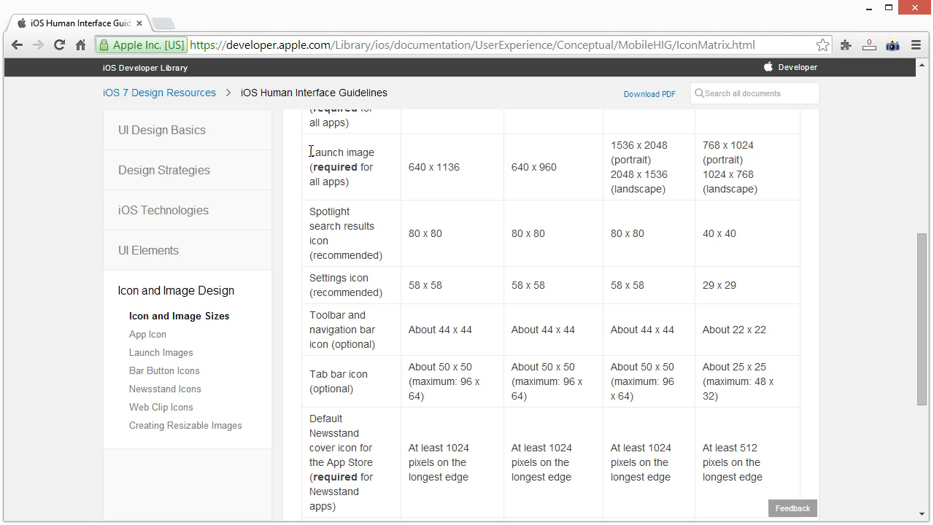
pyautogui.doubleClick(341, 152)
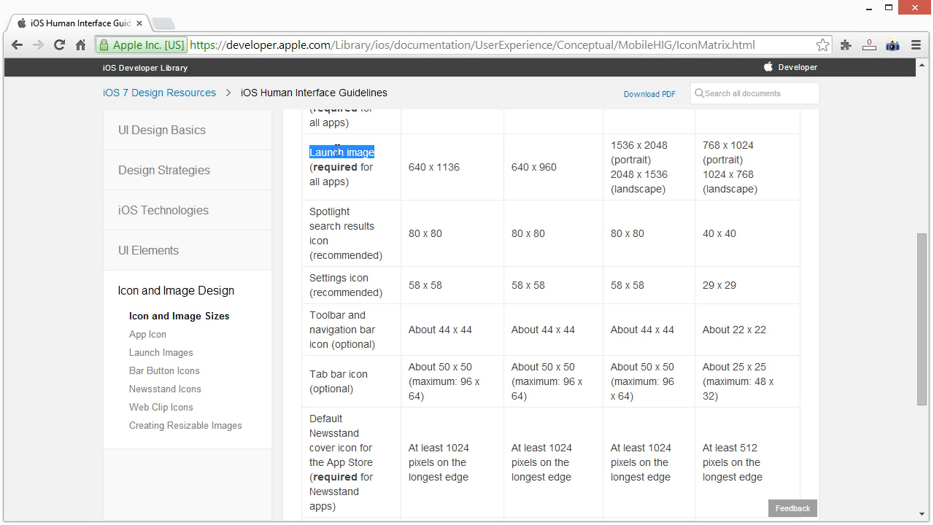
pyautogui.moveTo(401, 284)
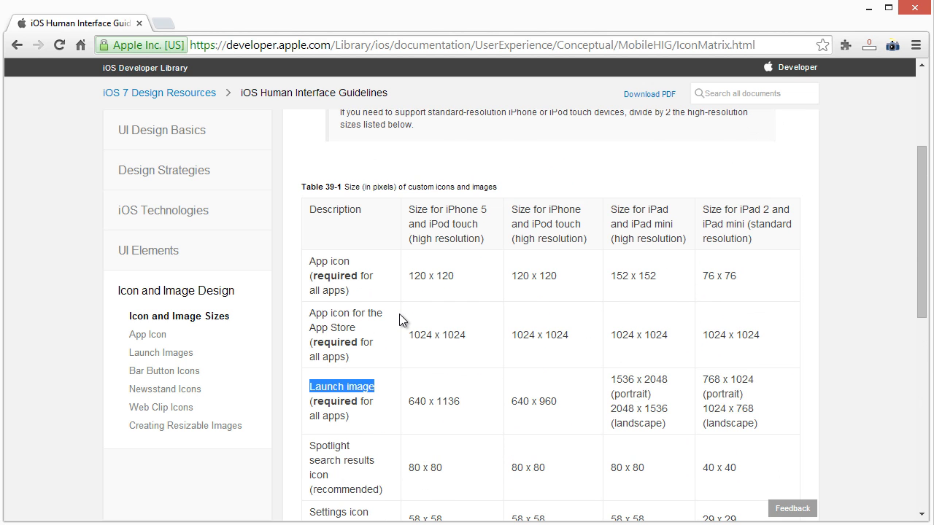
pyautogui.scroll(-3)
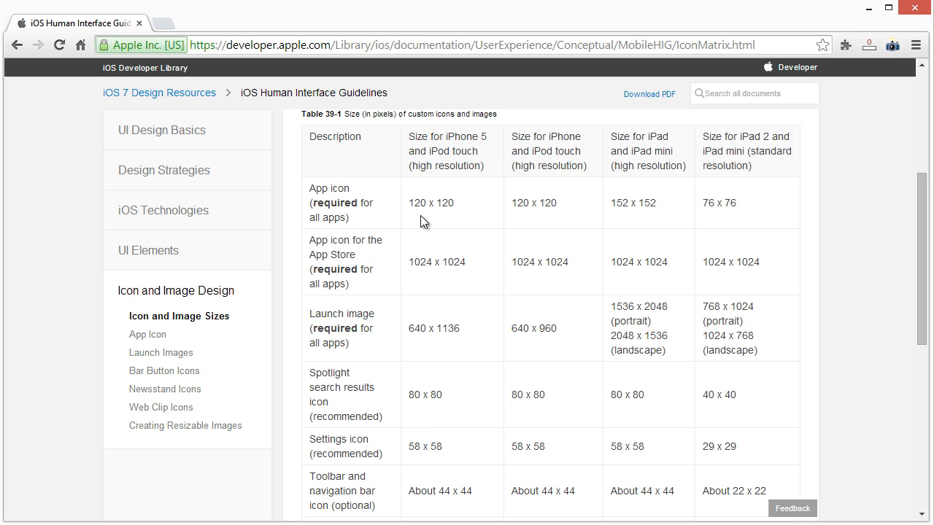
pyautogui.scroll(-3)
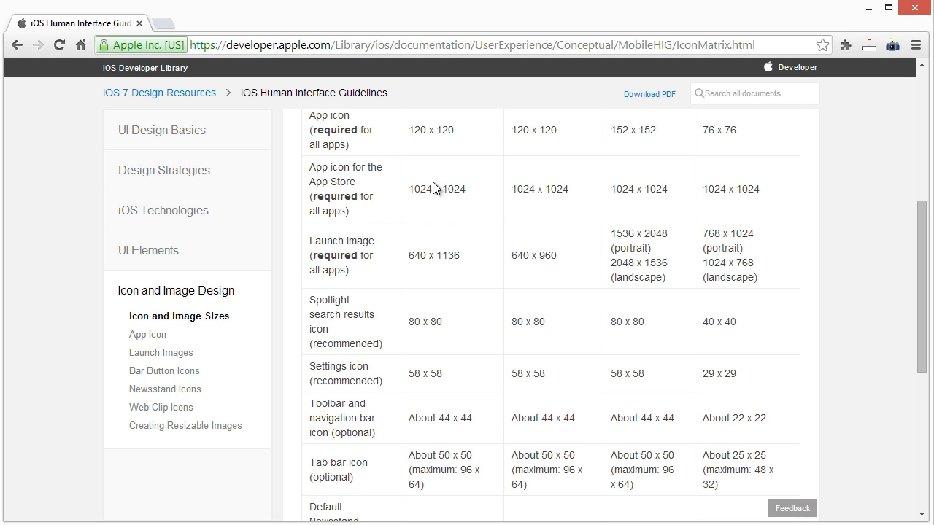
pyautogui.moveTo(626, 183)
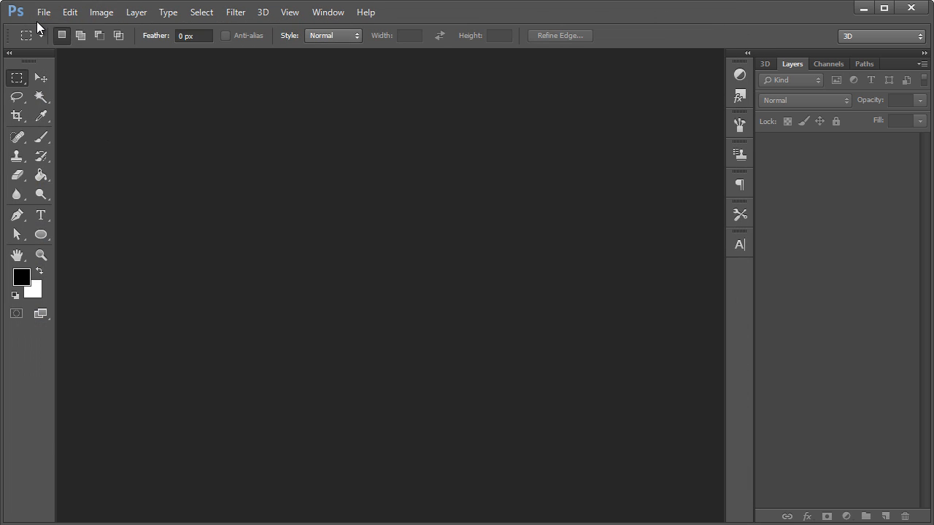
# - Create a new 1024 × 1024 px document with a transparent background
pyautogui.click(43, 12)
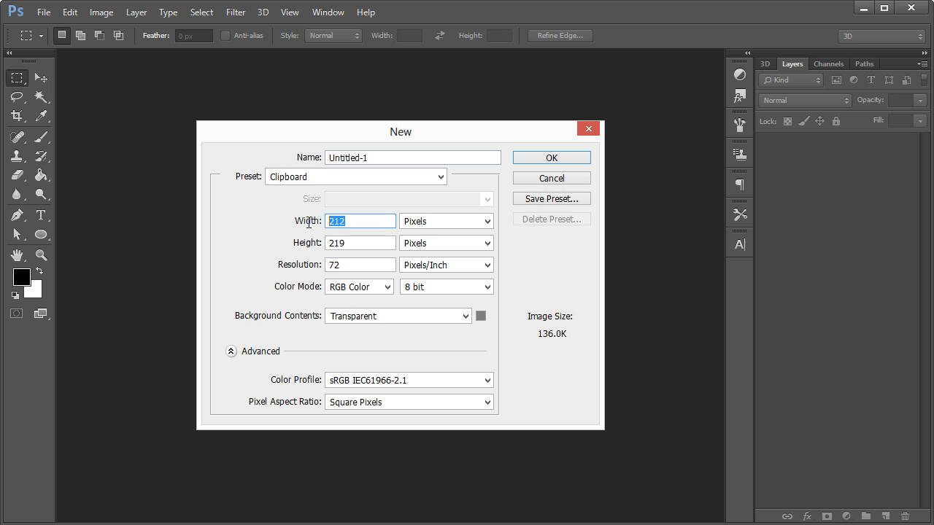
pyautogui.write('1024')
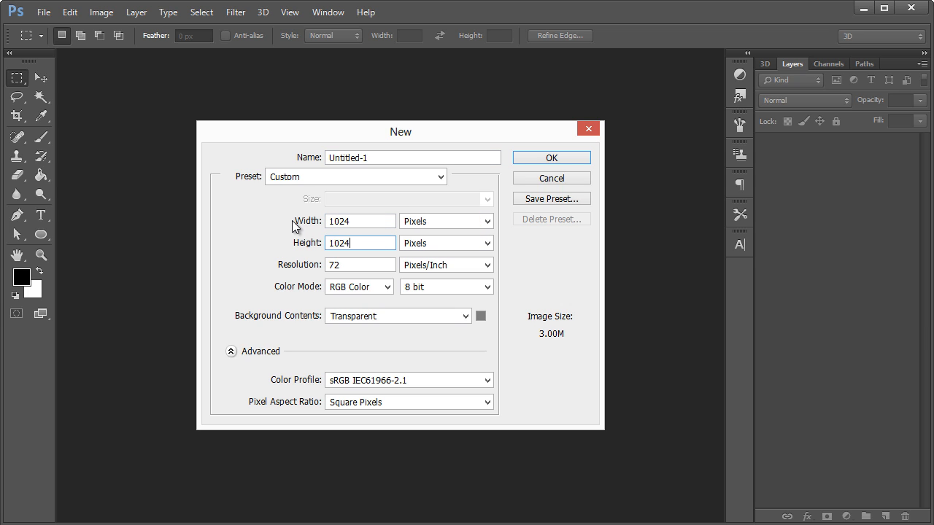
pyautogui.click(360, 264)
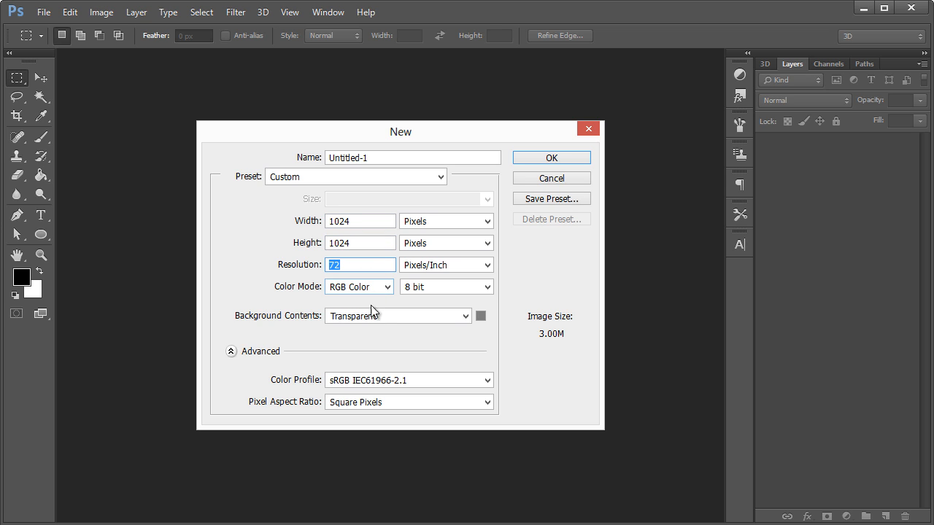
pyautogui.click(397, 315)
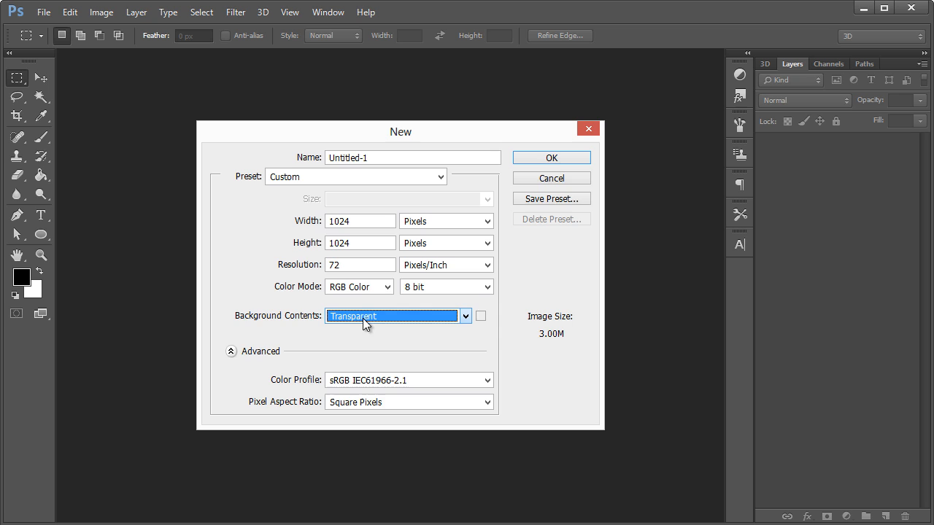
pyautogui.click(551, 157)
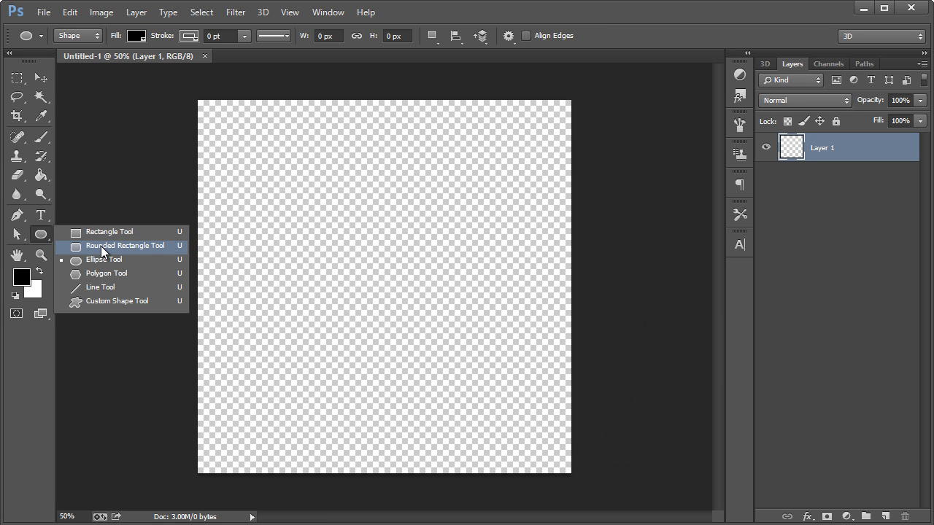
# - Choose the Rounded Rectangle Tool from the shape tool flyout
pyautogui.click(124, 245)
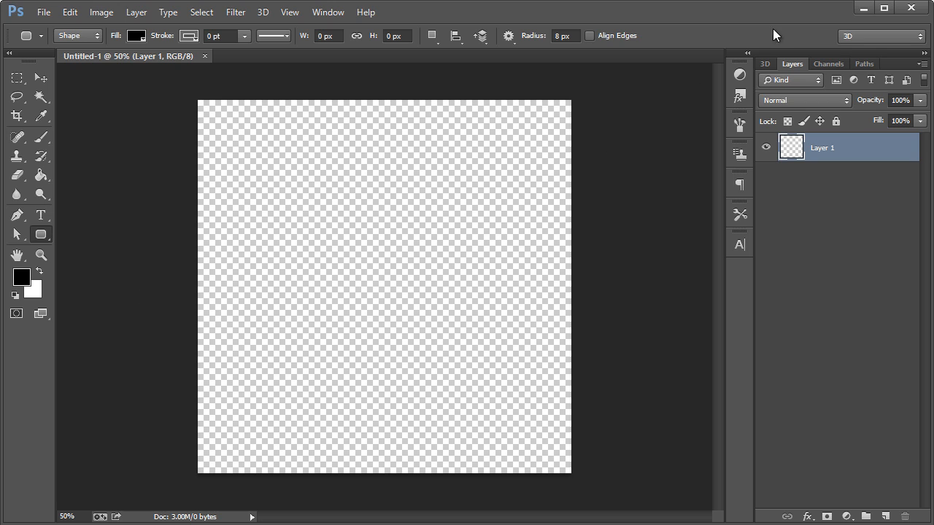
pyautogui.moveTo(334, 267)
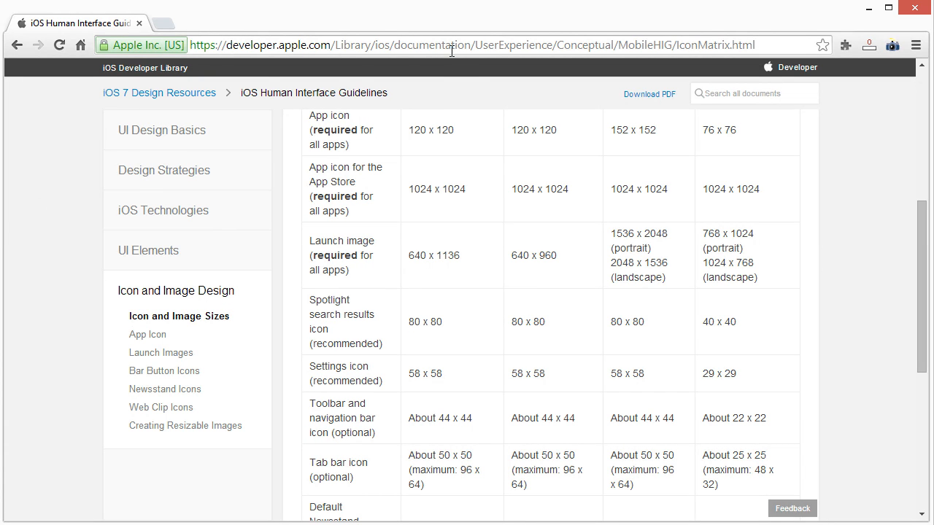
pyautogui.moveTo(150, 342)
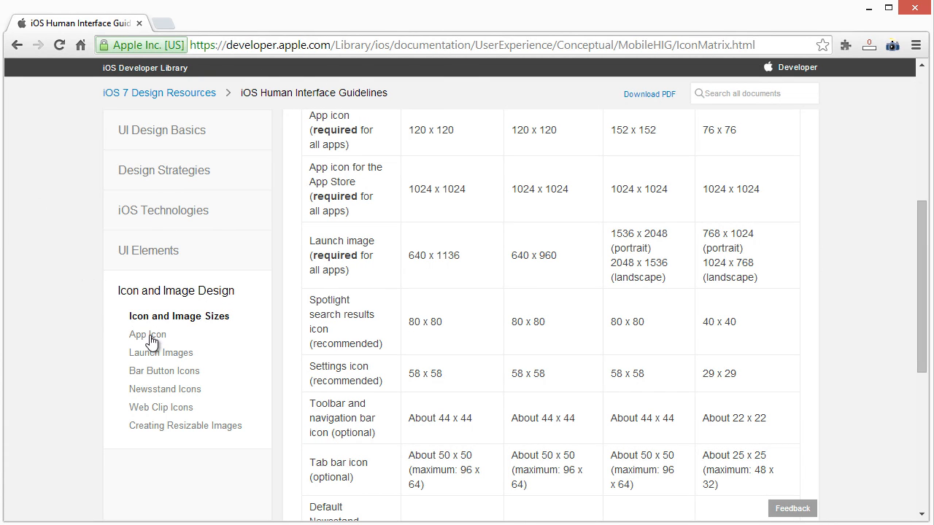
# - Open the App Icon guidelines page and search it for 'radi' and 'cor'
pyautogui.click(147, 334)
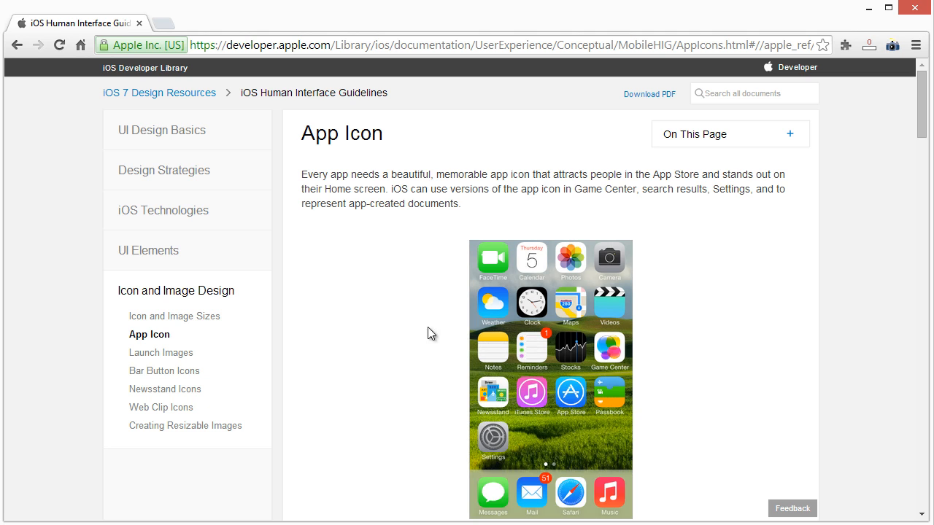
pyautogui.scroll(-3)
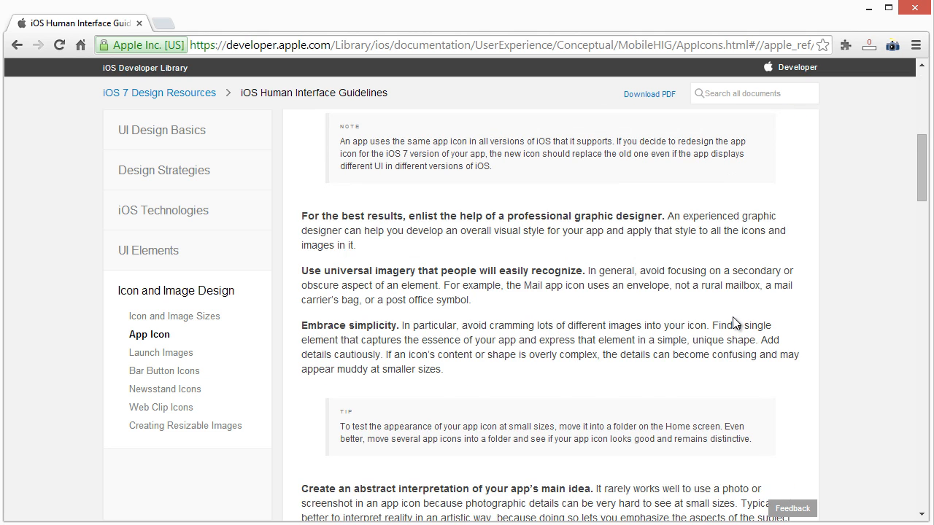
pyautogui.press('Ctrl+f')
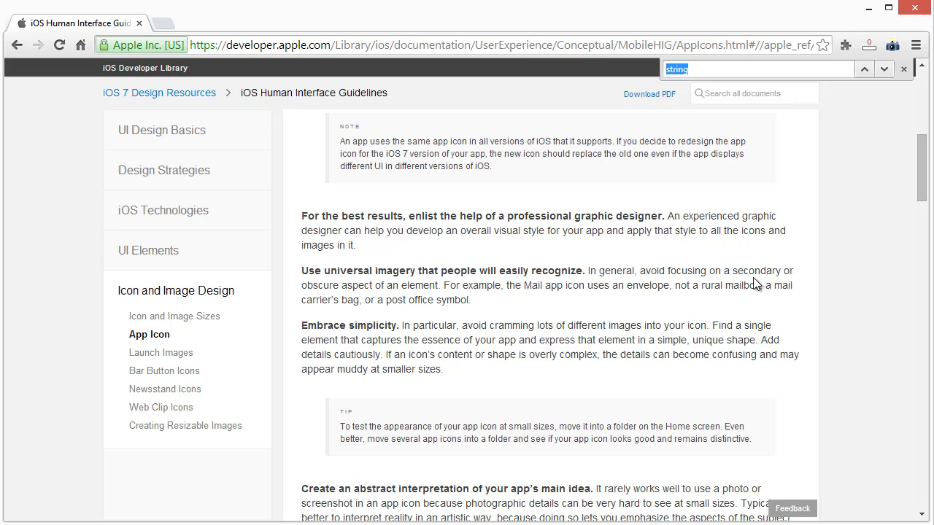
pyautogui.write('radi')
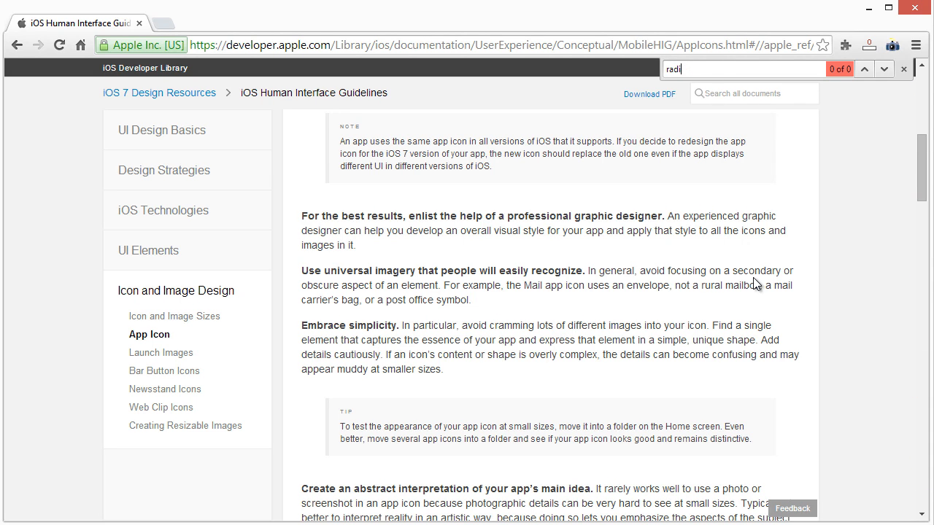
pyautogui.write('corner')
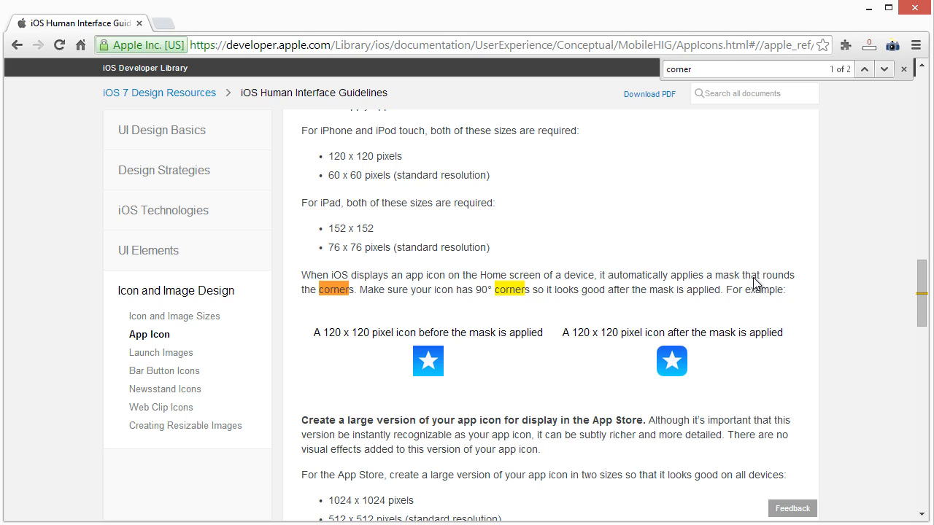
pyautogui.moveTo(480, 264)
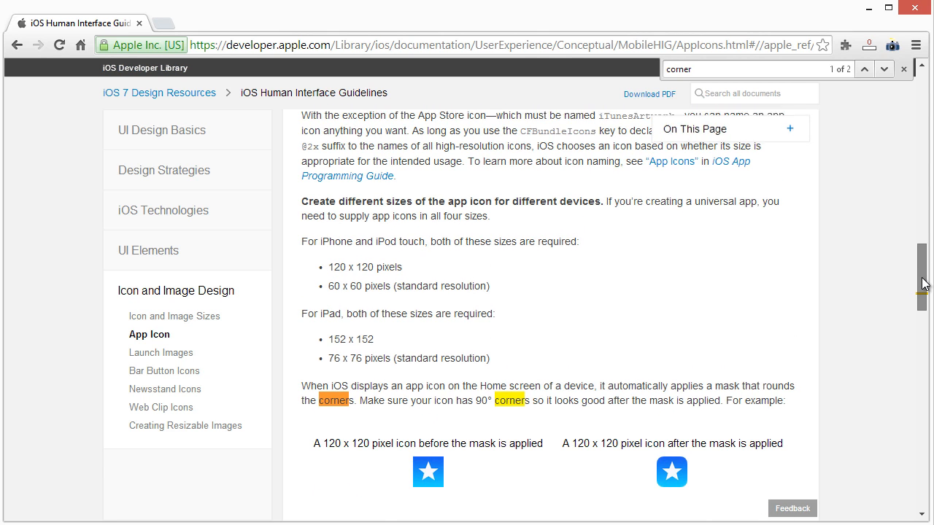
# - Scroll through the corner mask example and the App Store icon sizes
pyautogui.scroll(-3)
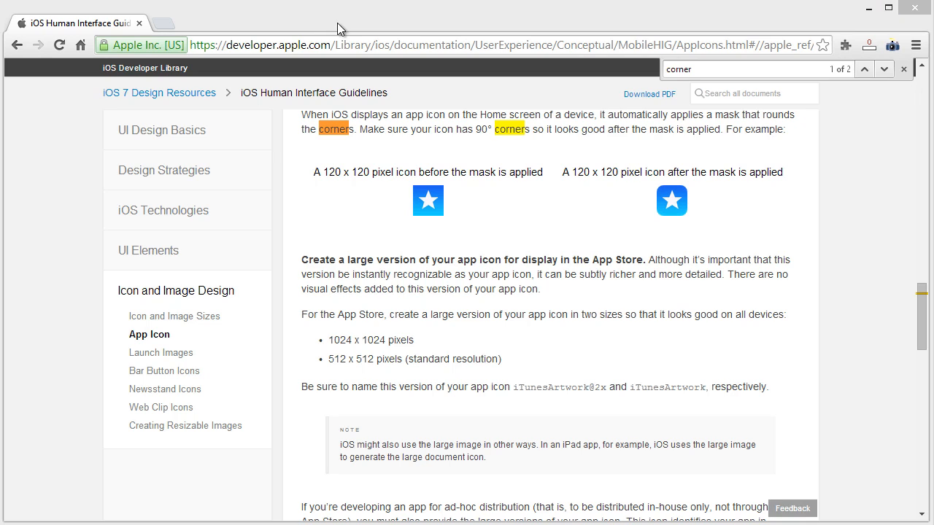
pyautogui.moveTo(436, 204)
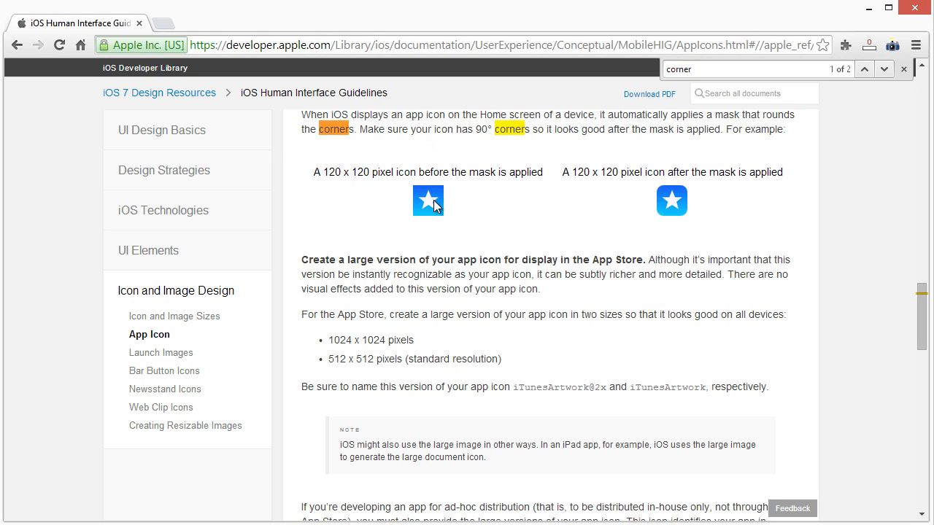
pyautogui.moveTo(423, 188)
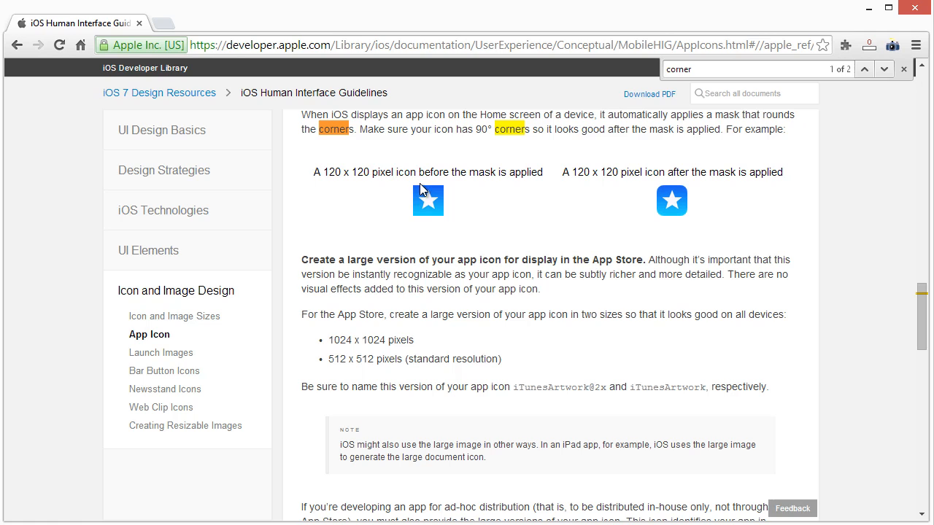
pyautogui.moveTo(665, 196)
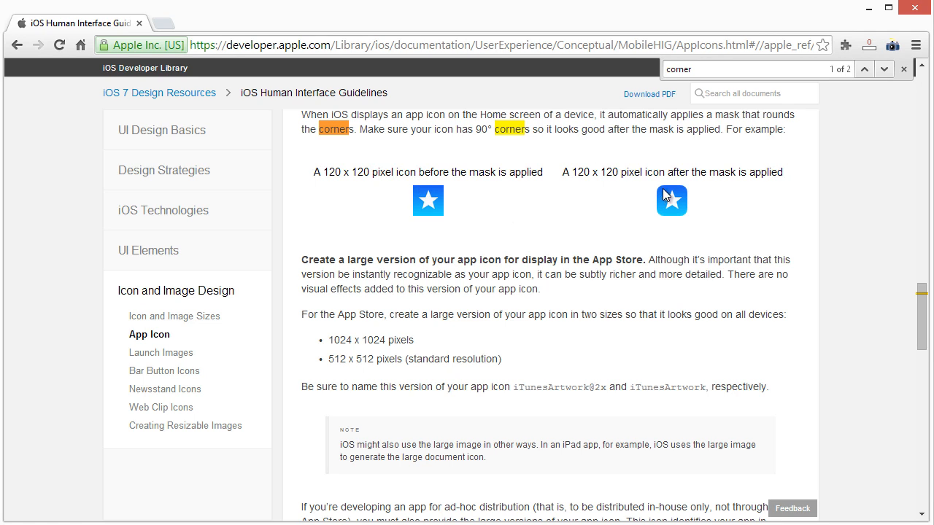
pyautogui.moveTo(663, 197)
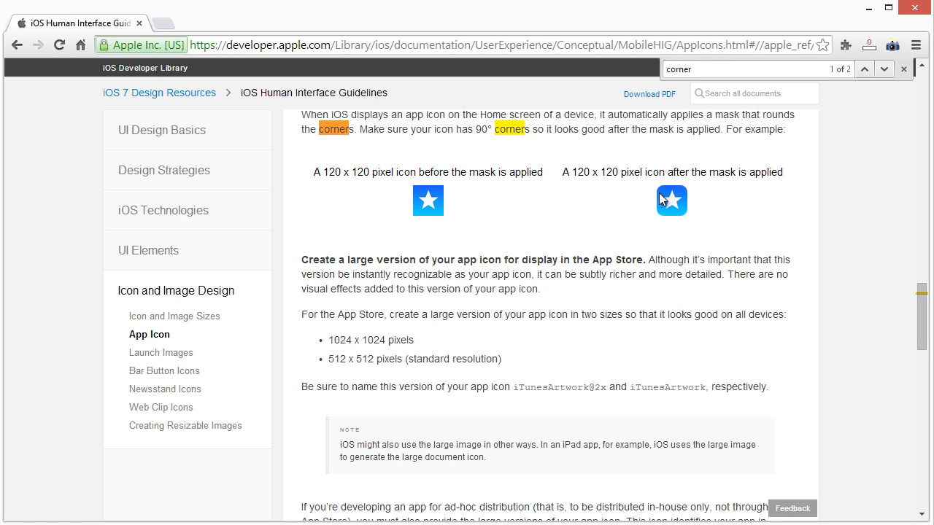
pyautogui.moveTo(666, 196)
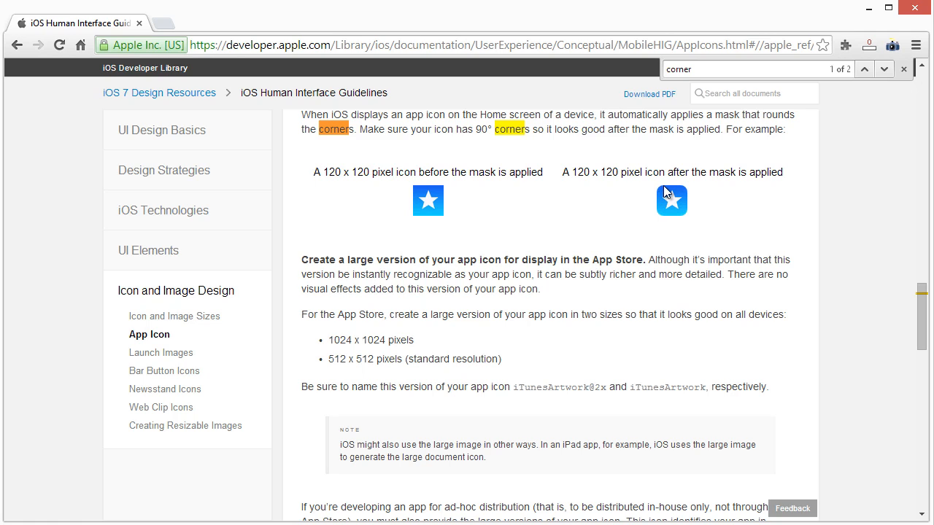
pyautogui.moveTo(686, 206)
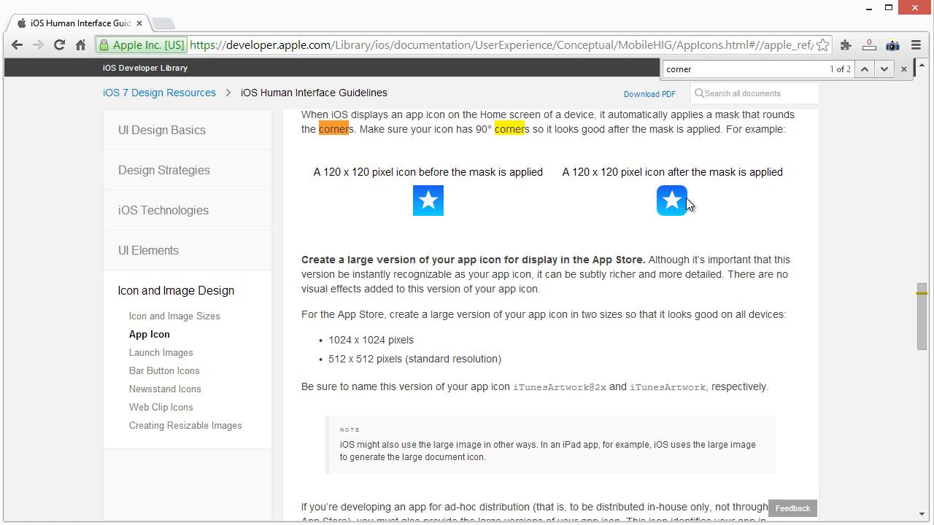
pyautogui.moveTo(660, 206)
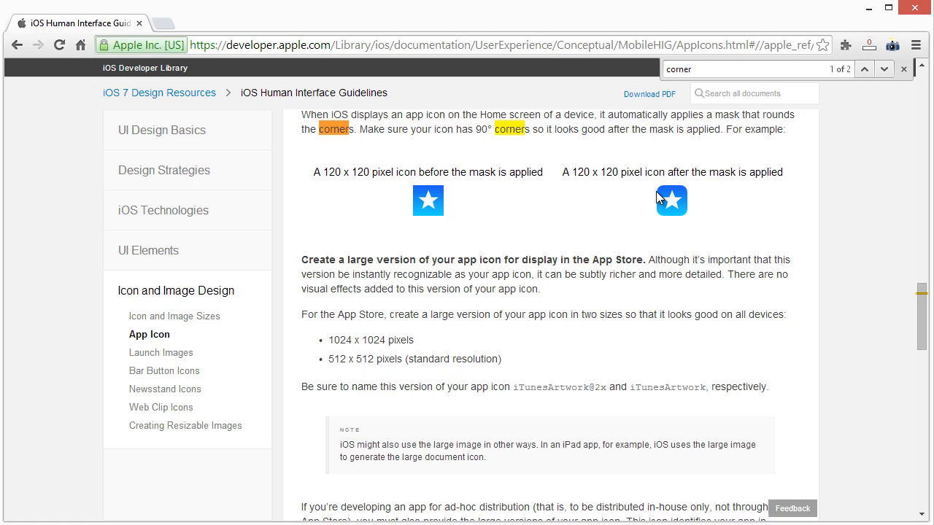
pyautogui.moveTo(593, 171)
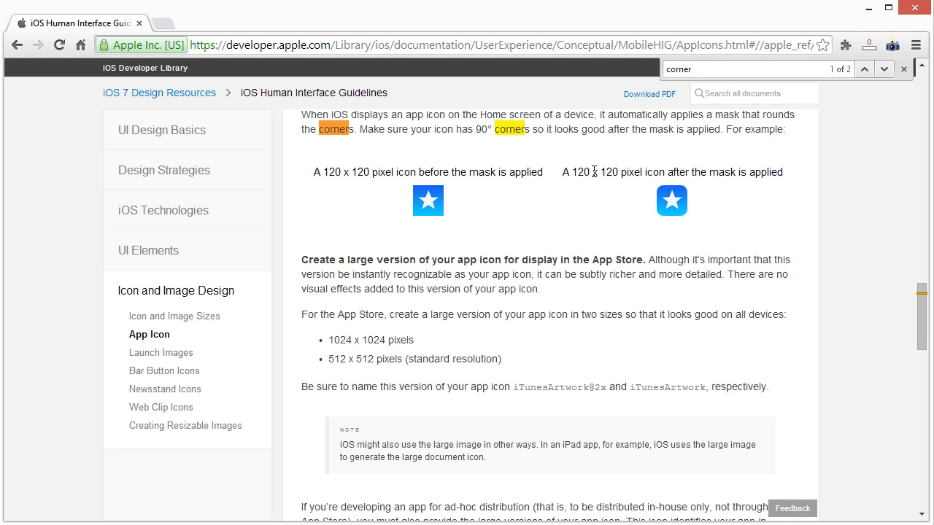
pyautogui.scroll(-3)
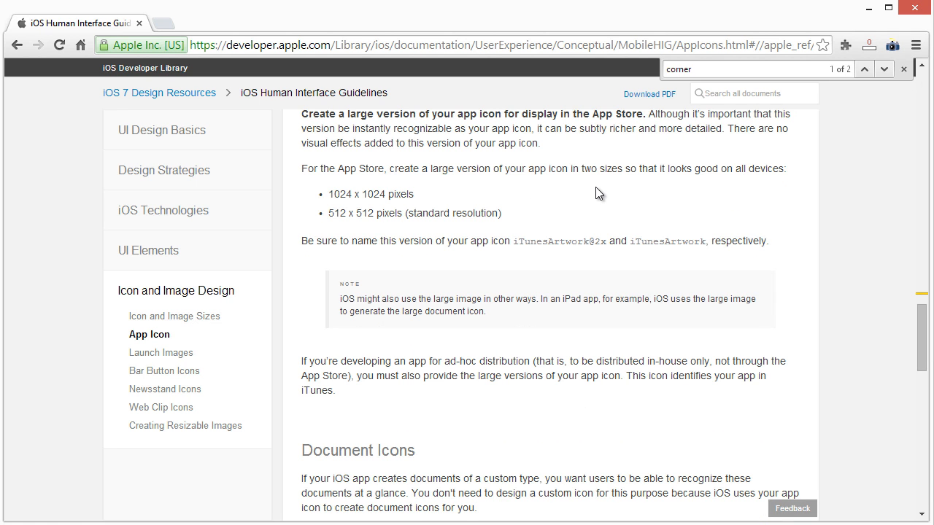
pyautogui.scroll(-3)
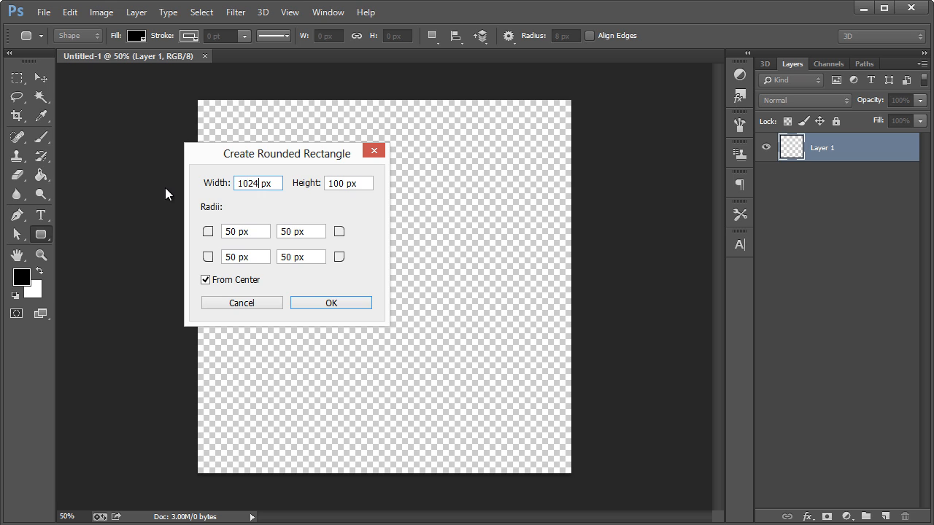
# - Enter 1024 px width and height with 160 px corner radii for the rounded rectangle
pyautogui.write('1024')
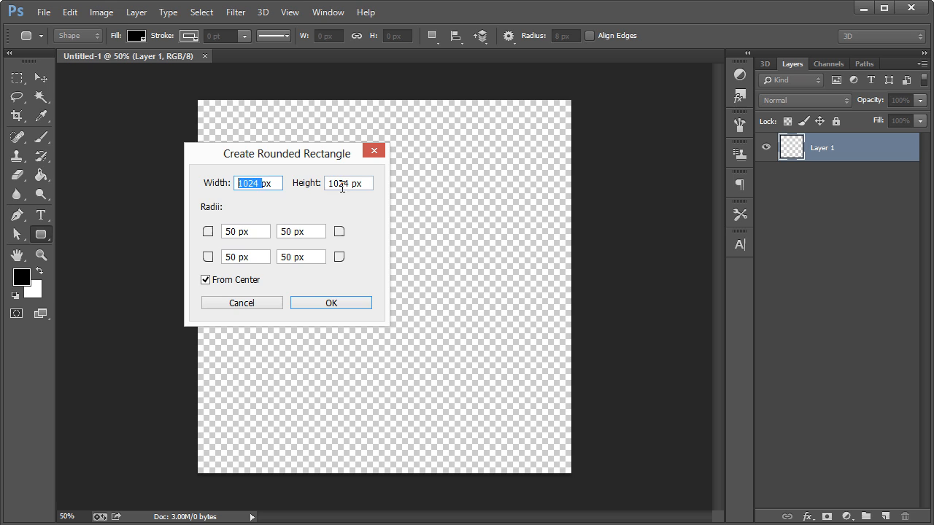
pyautogui.click(244, 231)
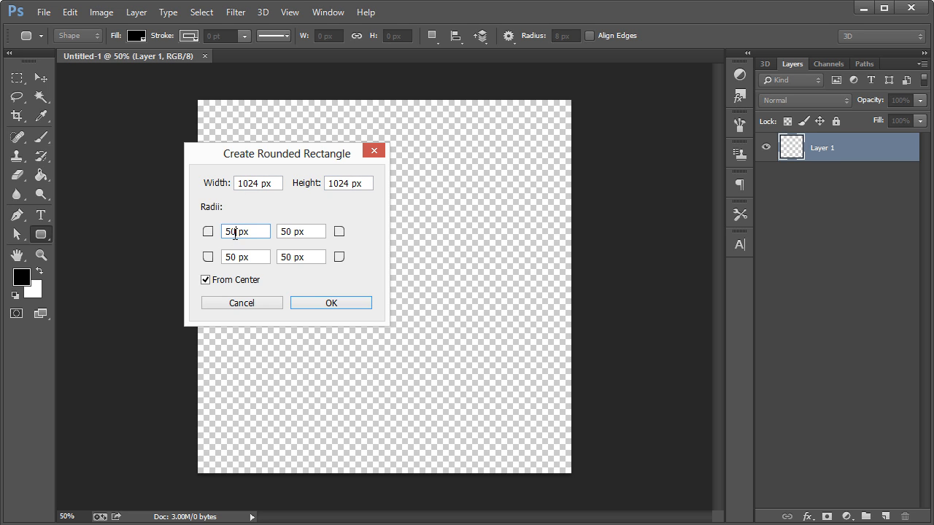
pyautogui.tripleClick(244, 232)
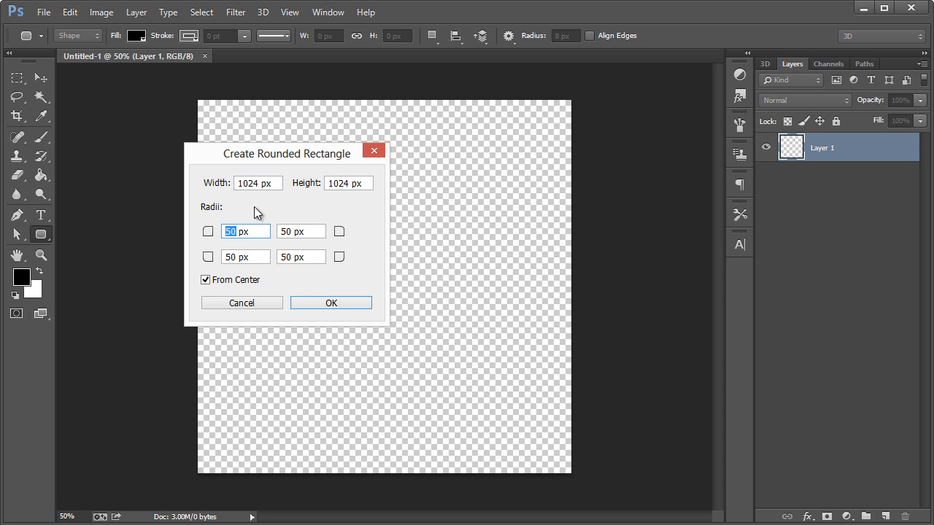
pyautogui.write('160')
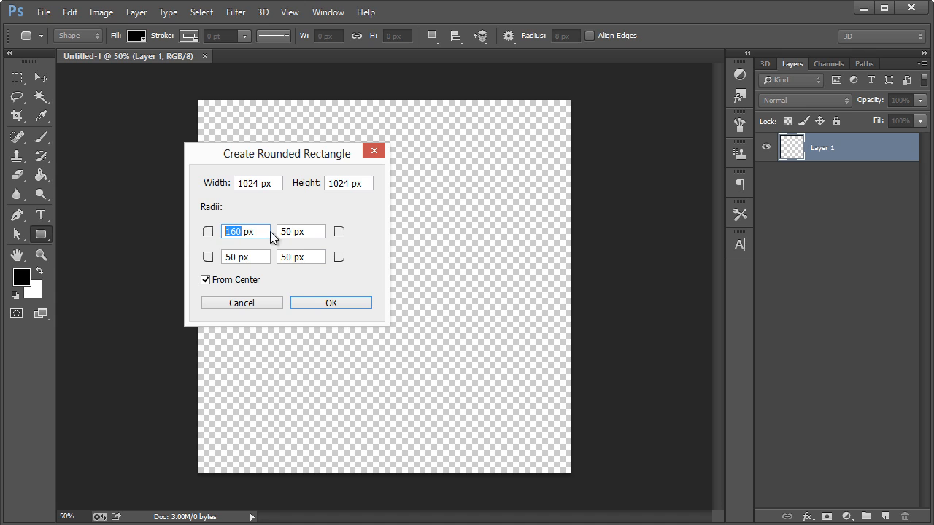
pyautogui.write('160')
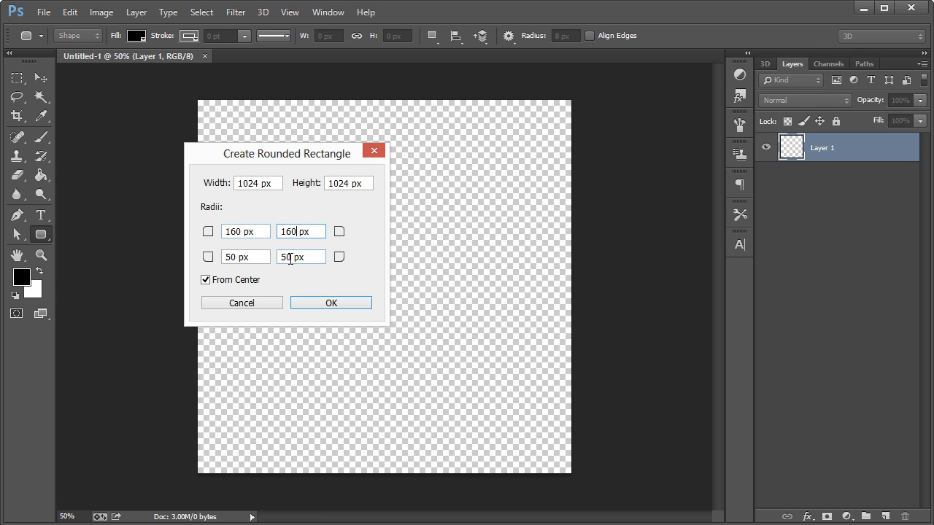
pyautogui.click(330, 303)
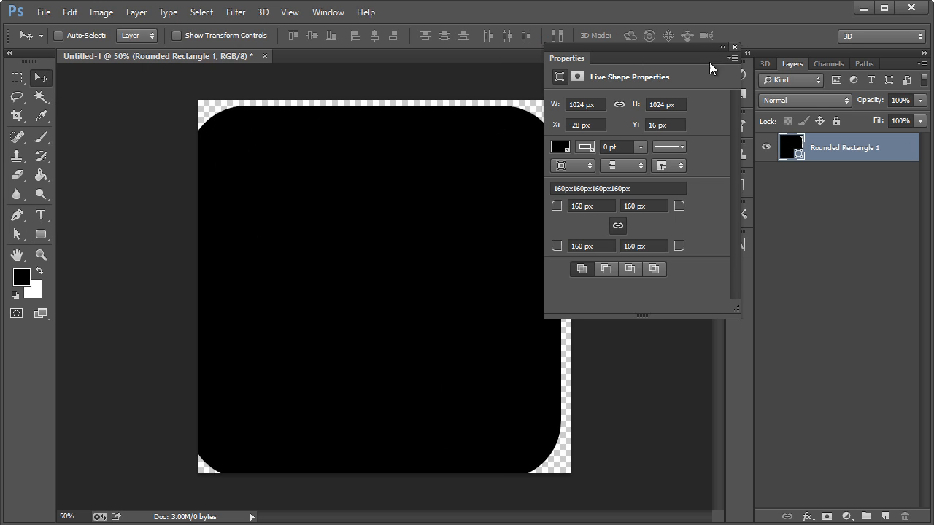
pyautogui.click(734, 47)
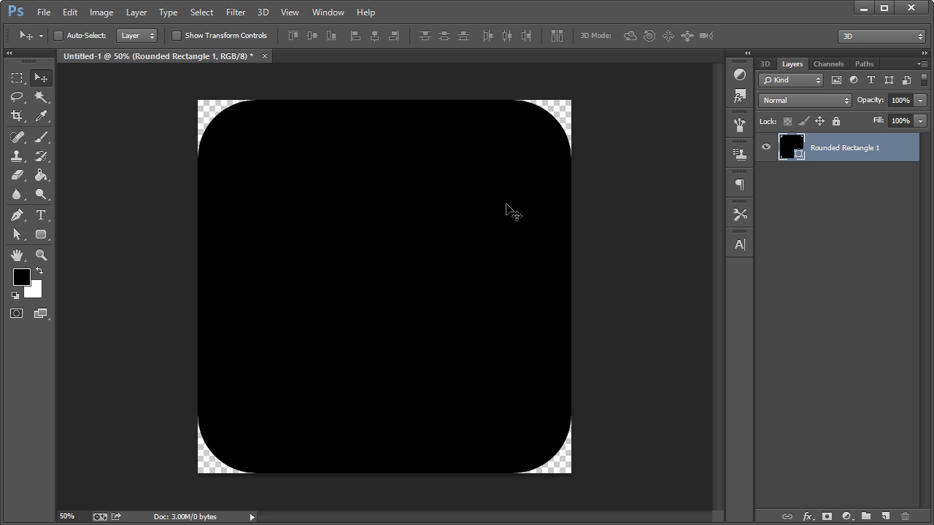
pyautogui.moveTo(272, 286)
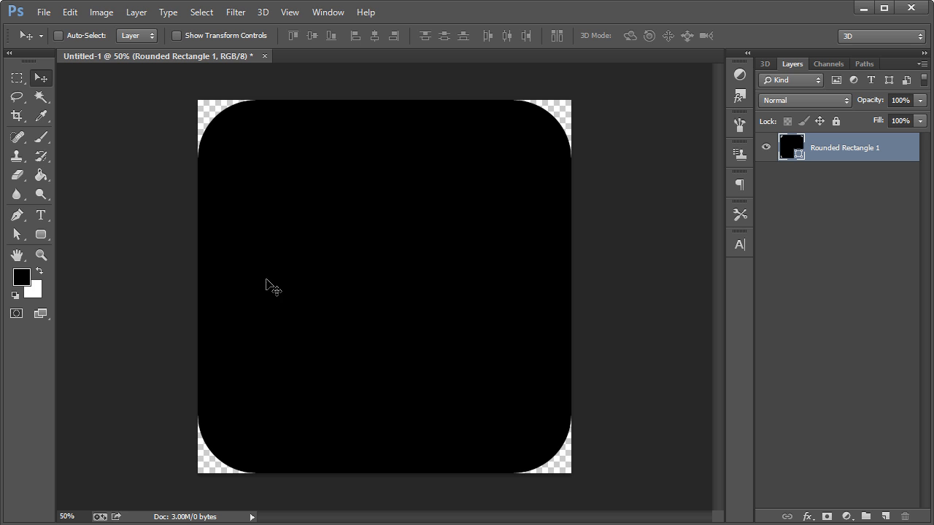
pyautogui.moveTo(406, 378)
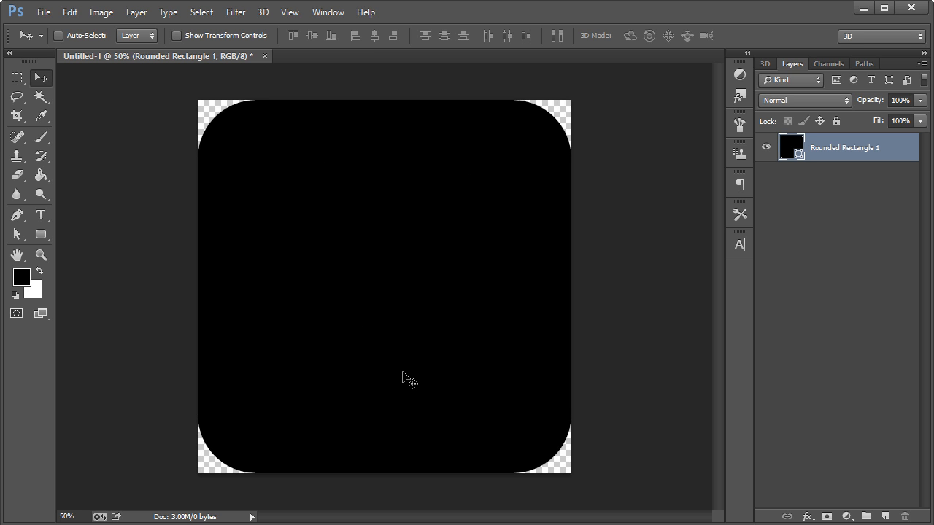
pyautogui.moveTo(143, 30)
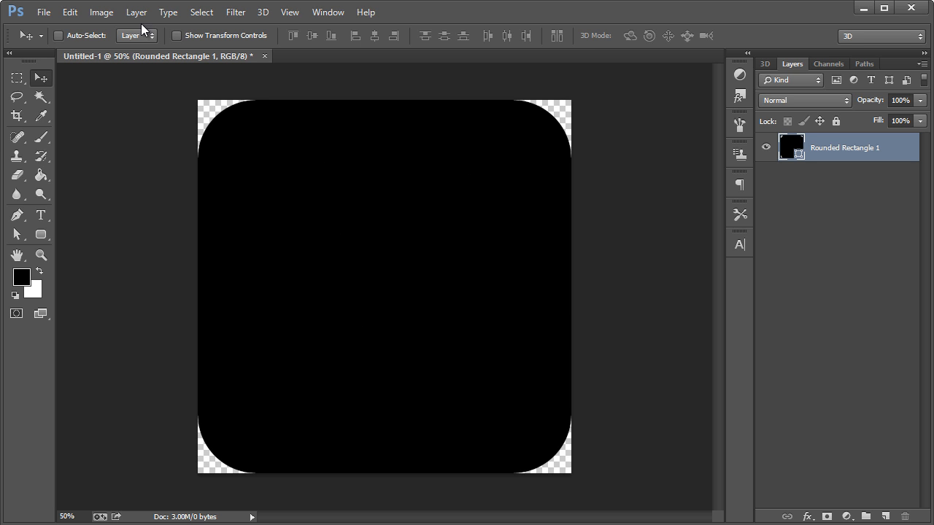
# - Resize the icon image to 512 × 512 px in Image Size with proportions linked
pyautogui.click(100, 11)
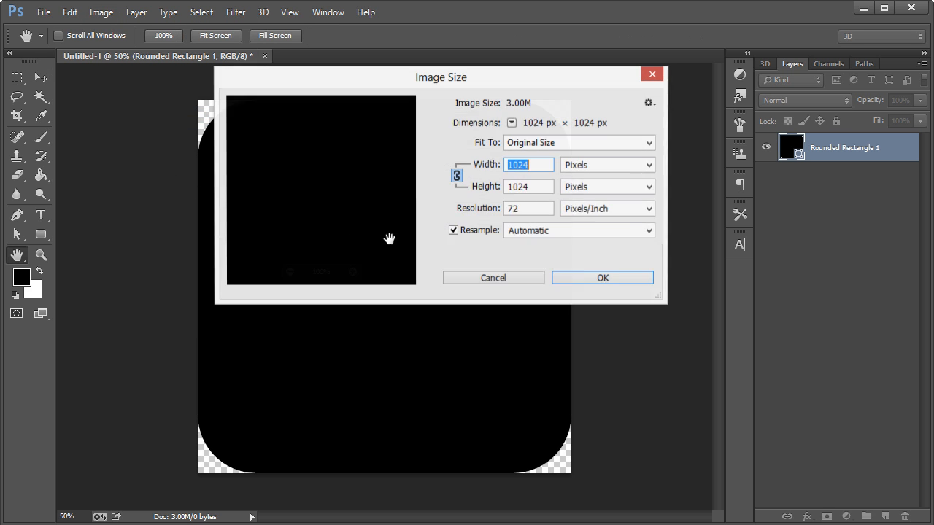
pyautogui.write('5')
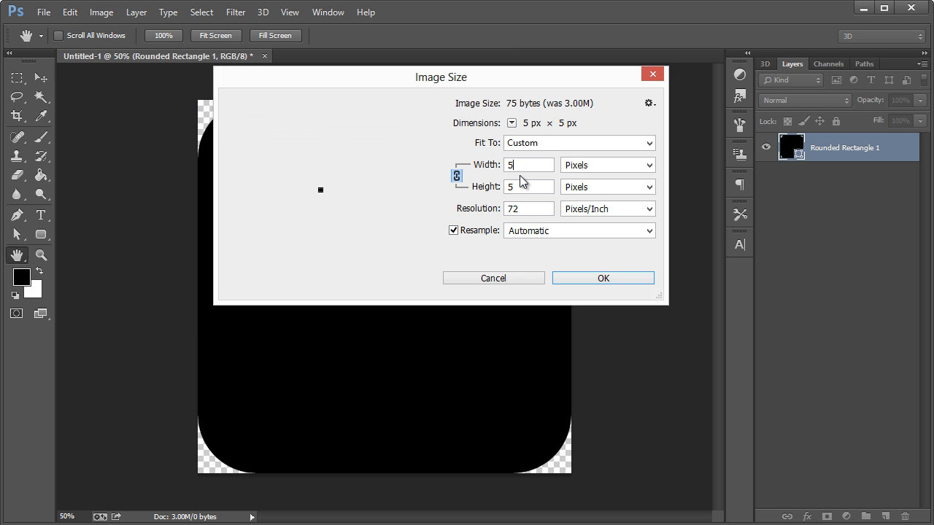
pyautogui.click(602, 278)
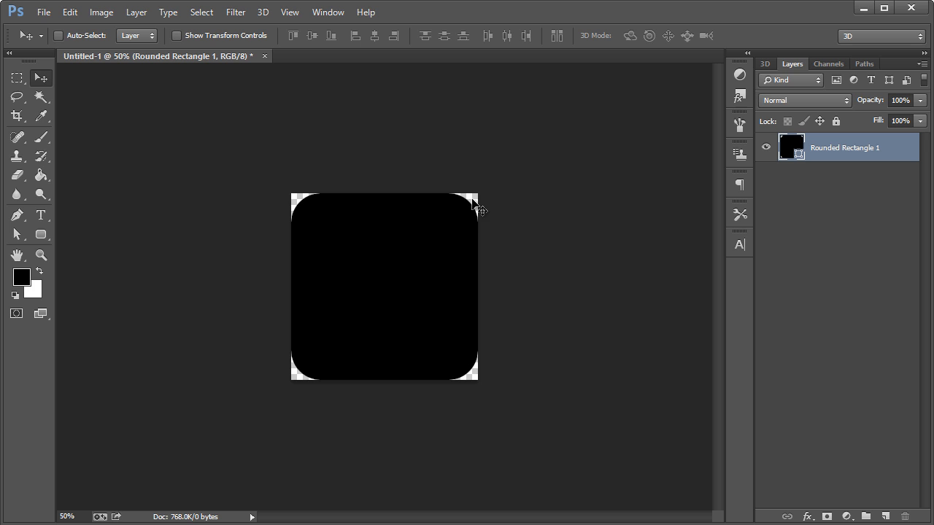
pyautogui.moveTo(458, 326)
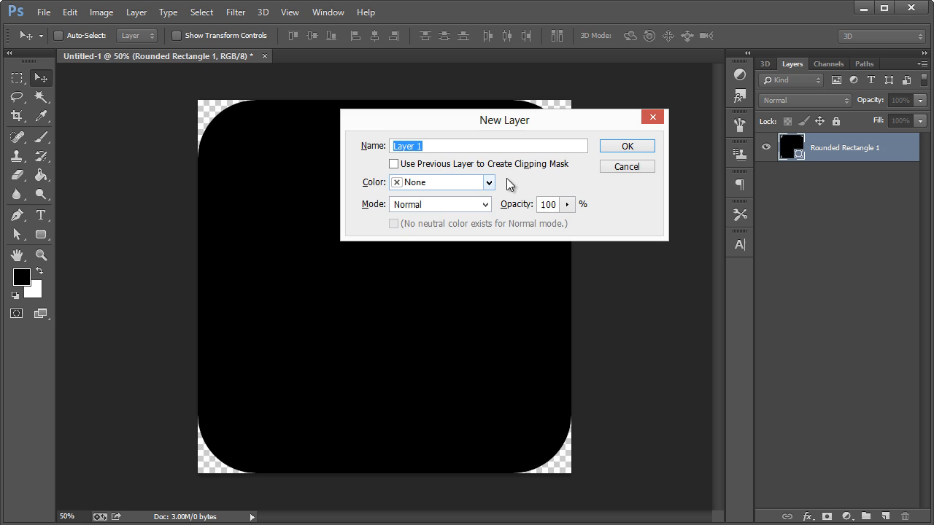
# - Create a new layer with 'Use Previous Layer to Create Clipping Mask' ticked
pyautogui.click(393, 163)
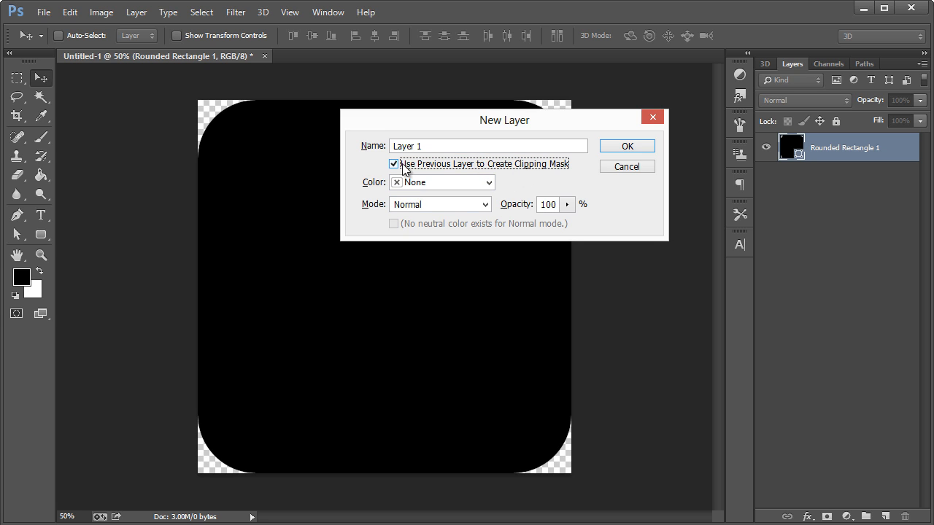
pyautogui.moveTo(840, 144)
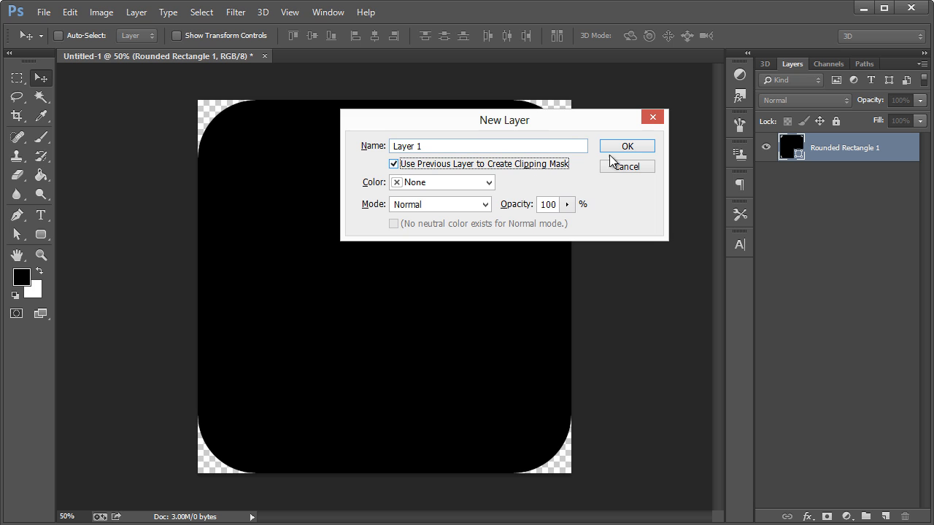
pyautogui.click(626, 146)
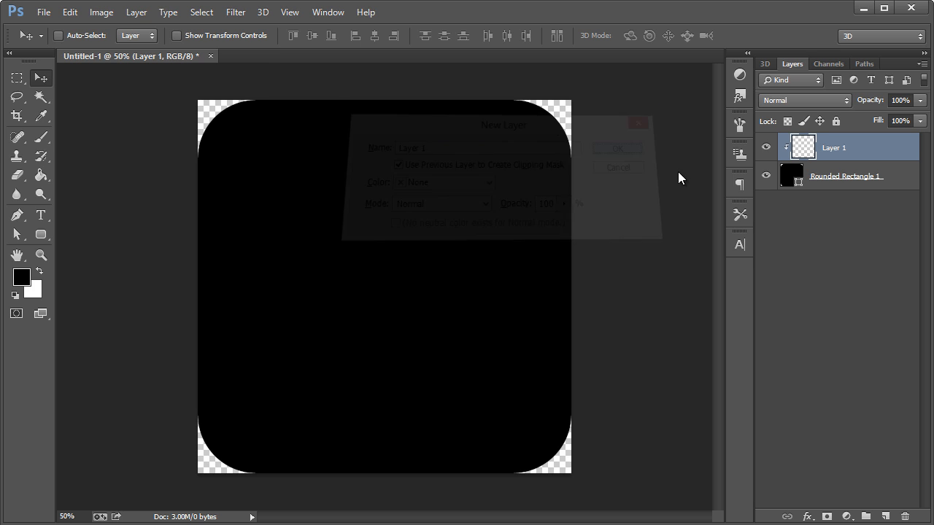
pyautogui.click(617, 148)
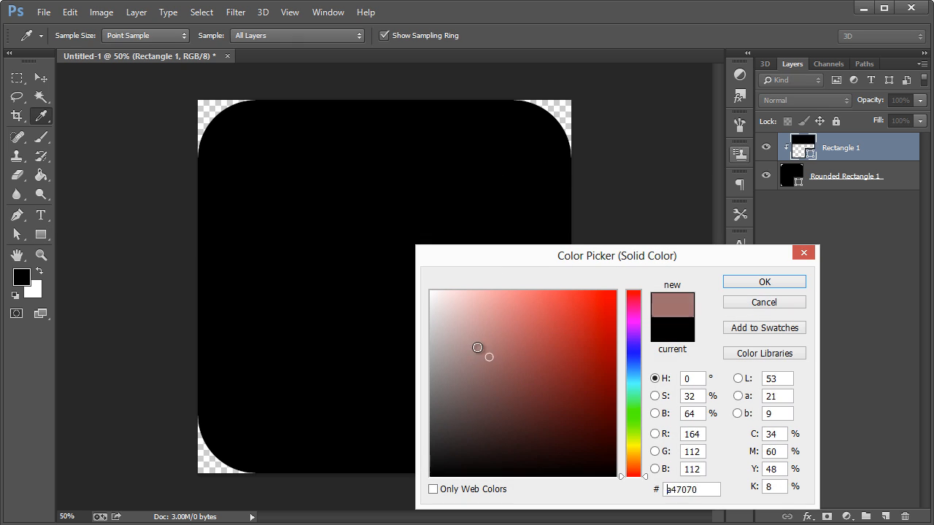
# - Confirm the dusty pink fill and finish placing the top rectangle
pyautogui.click(763, 281)
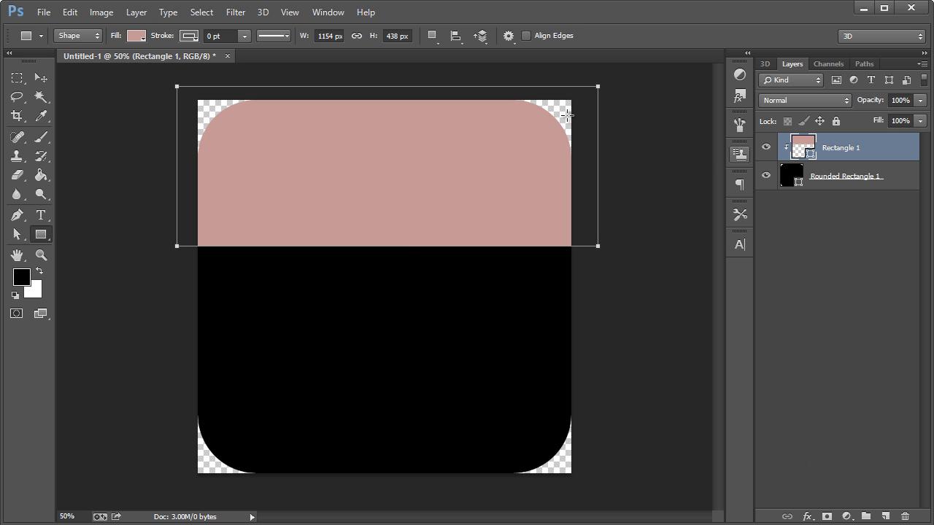
pyautogui.click(40, 78)
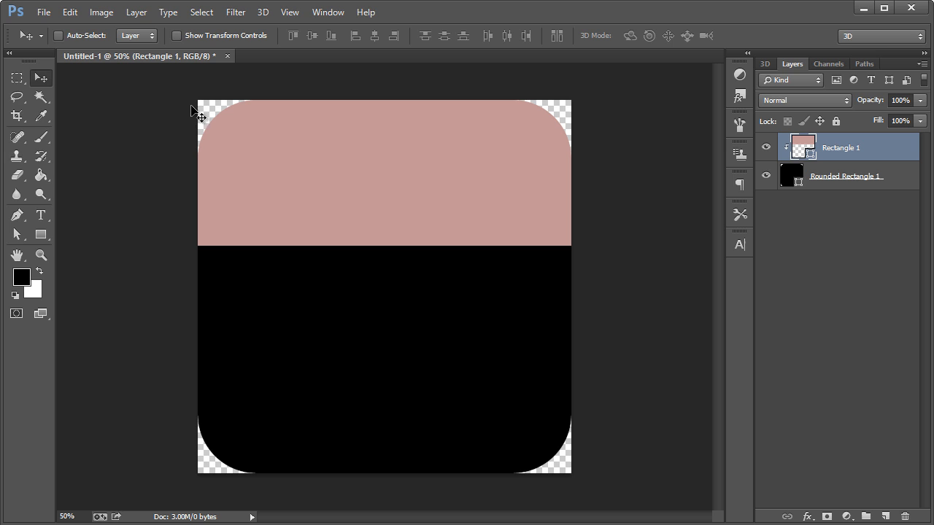
pyautogui.moveTo(218, 117)
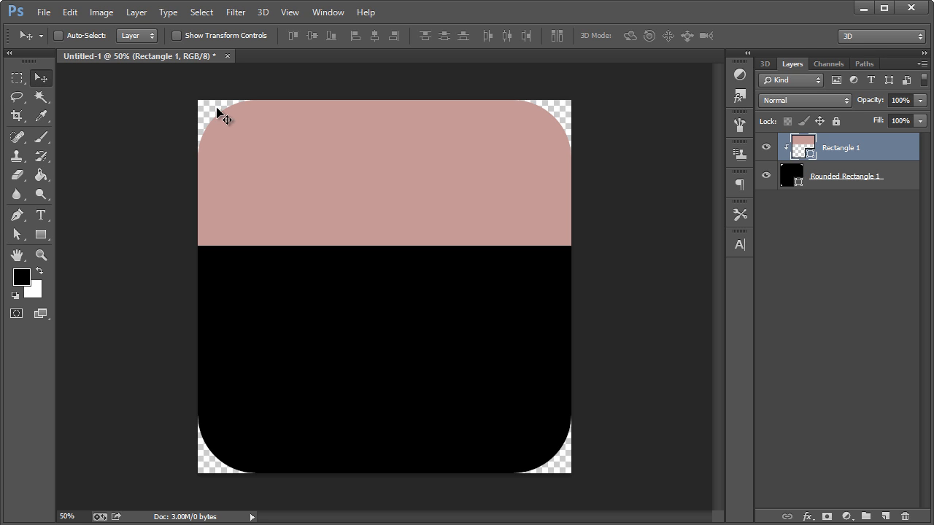
pyautogui.moveTo(879, 159)
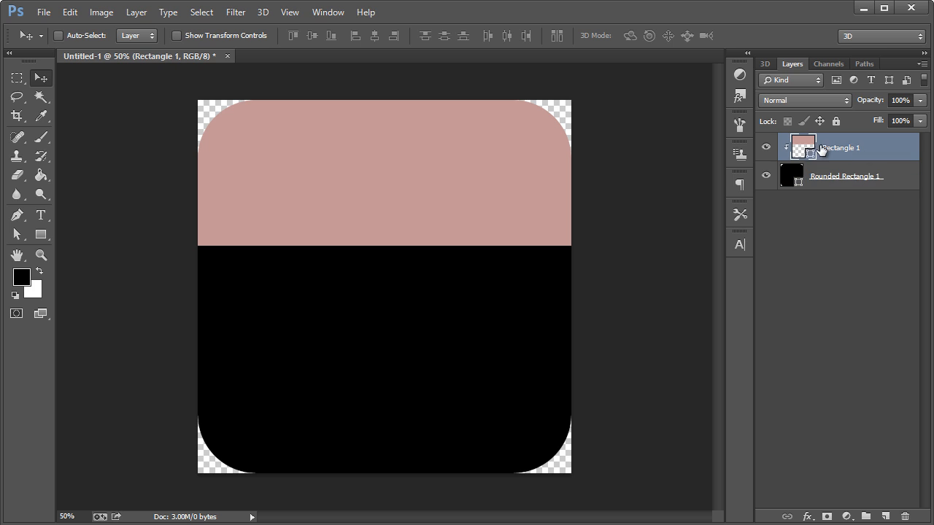
pyautogui.moveTo(173, 122)
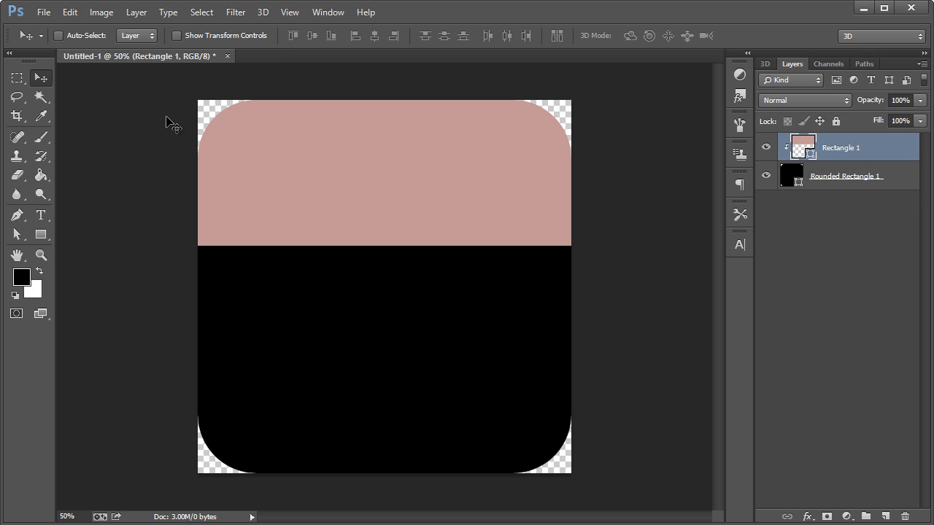
pyautogui.moveTo(524, 307)
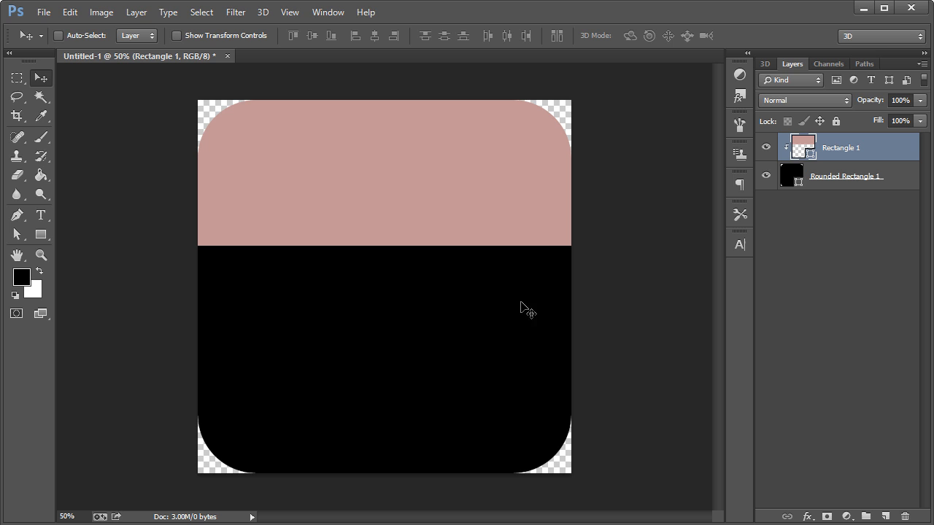
pyautogui.moveTo(428, 297)
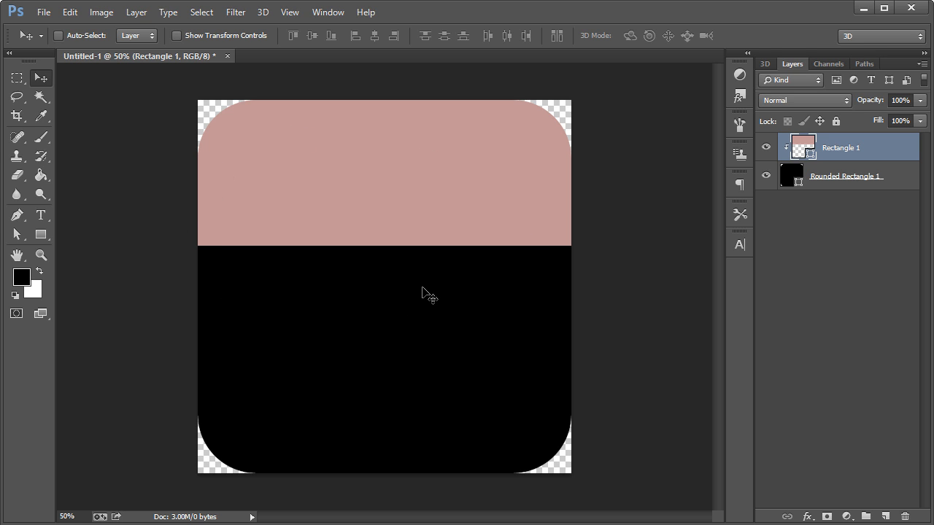
pyautogui.moveTo(400, 185)
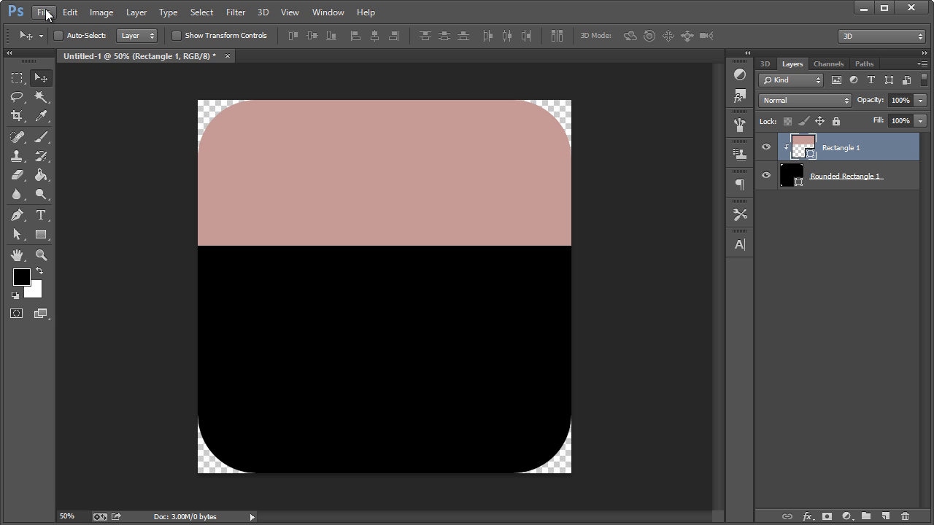
pyautogui.moveTo(142, 132)
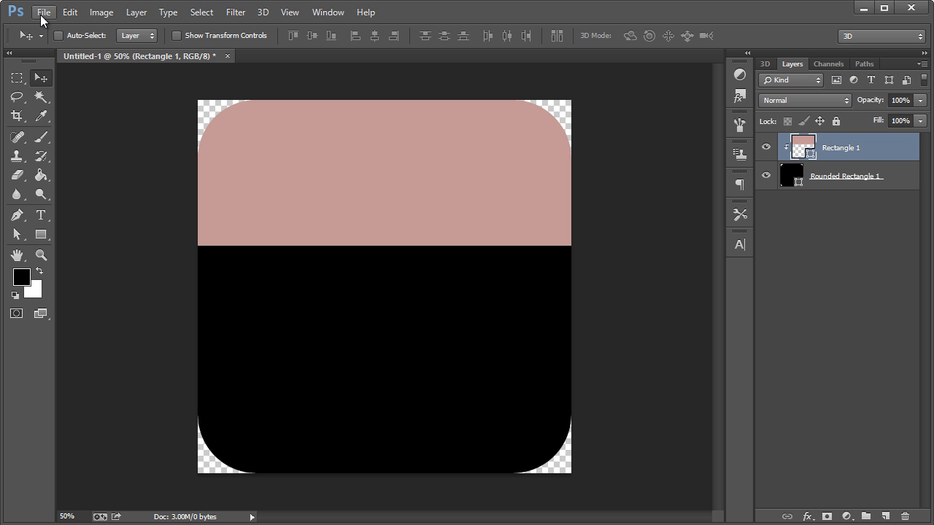
# - Create a 1600 × 1200 px transparent document, then return to the icon document
pyautogui.click(43, 13)
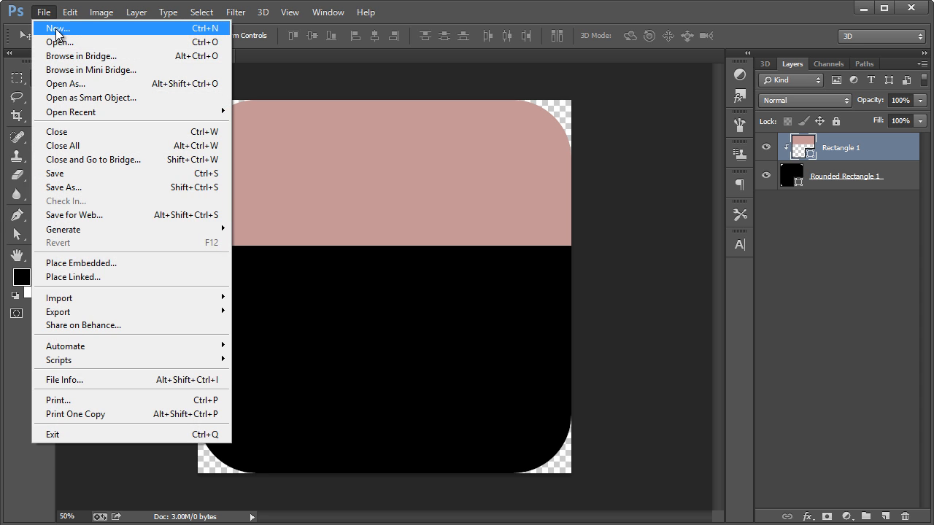
pyautogui.click(55, 28)
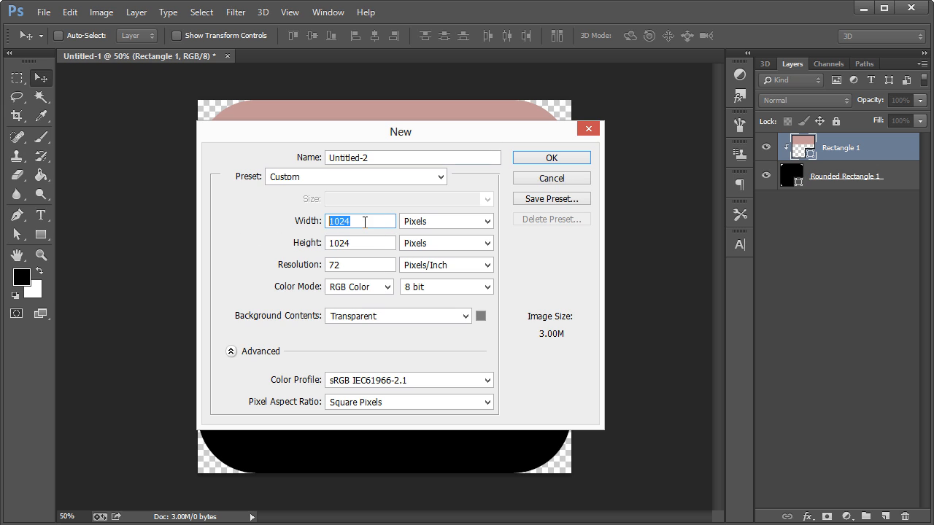
pyautogui.write('1600')
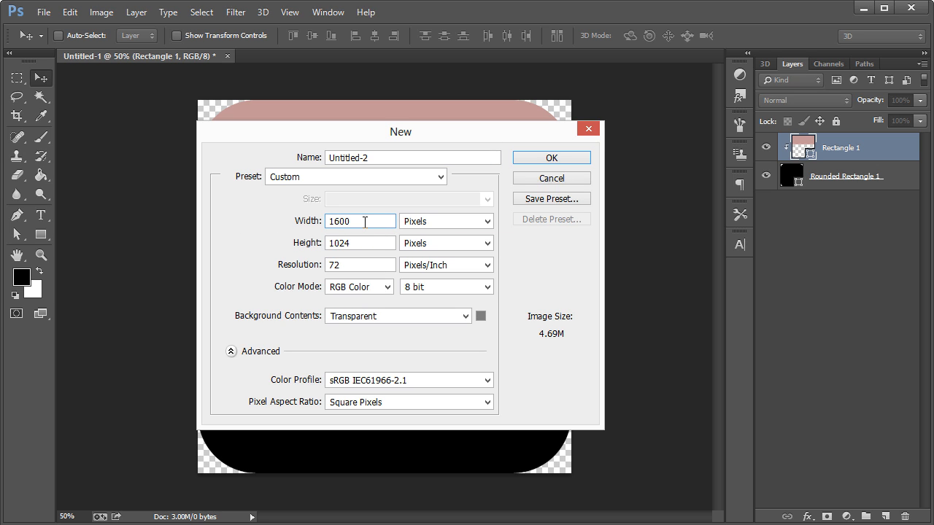
pyautogui.write('1200')
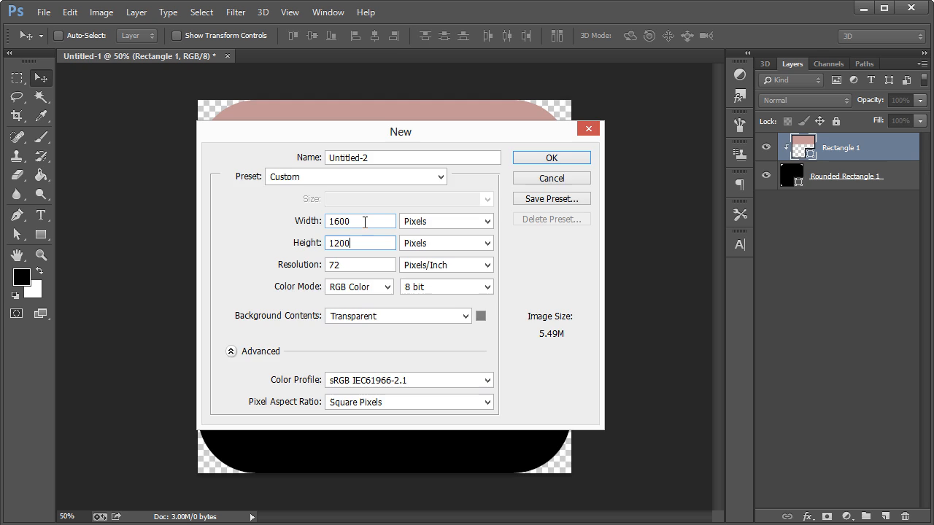
pyautogui.click(550, 158)
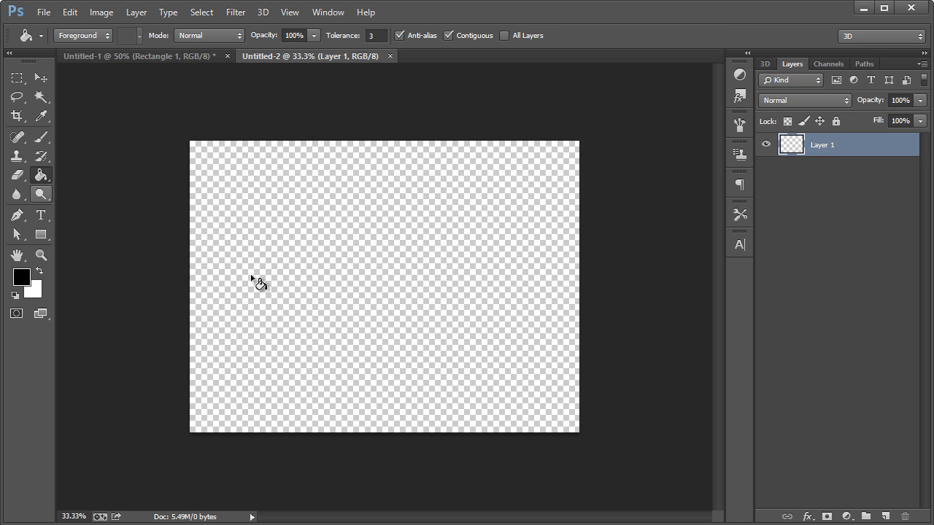
pyautogui.click(138, 56)
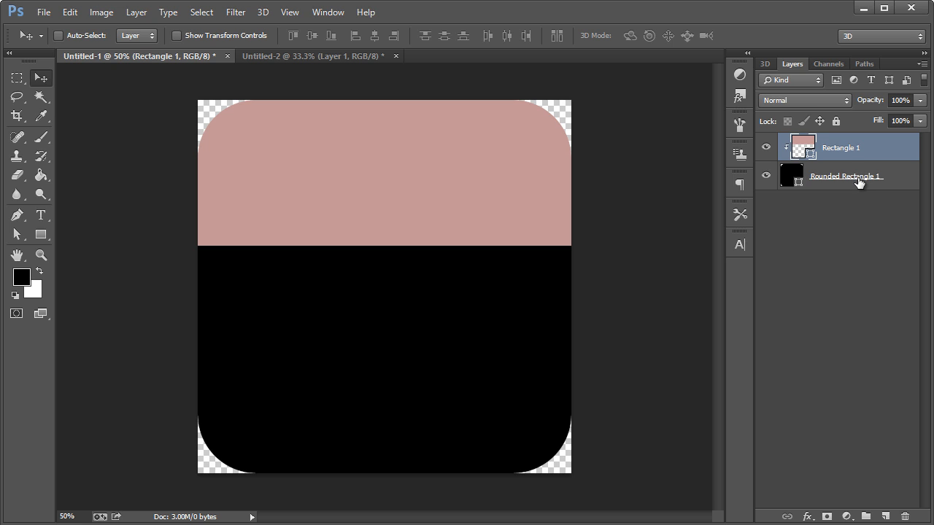
pyautogui.moveTo(846, 175)
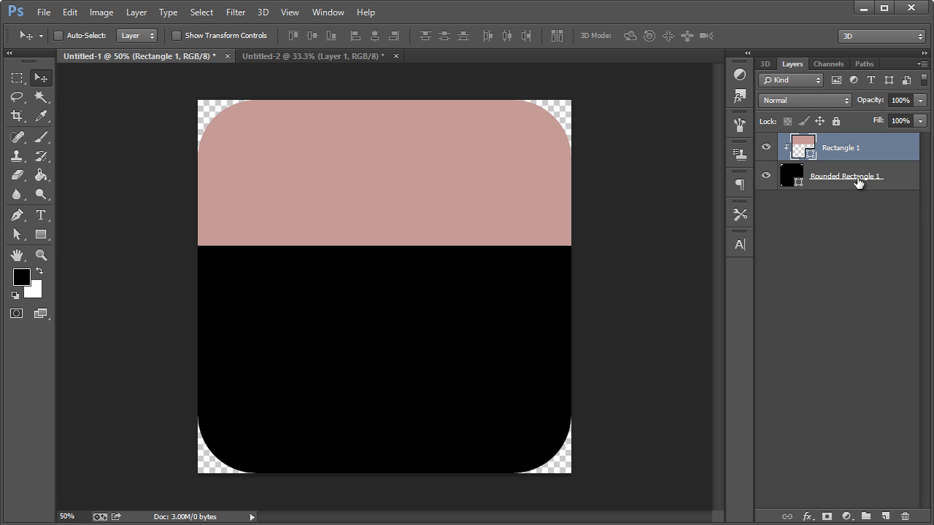
# - Duplicate Group 1 into a merged layer, then switch to the black Untitled-2 document
pyautogui.click(846, 176)
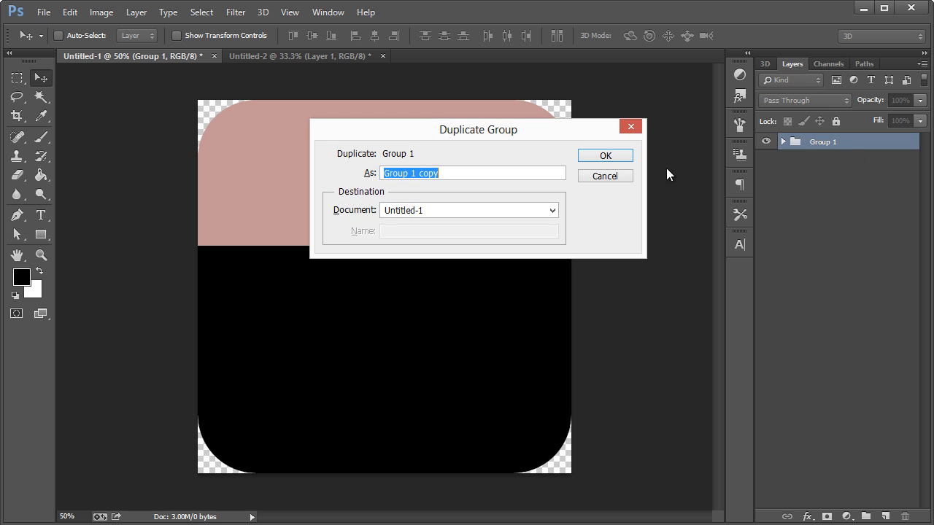
pyautogui.click(604, 156)
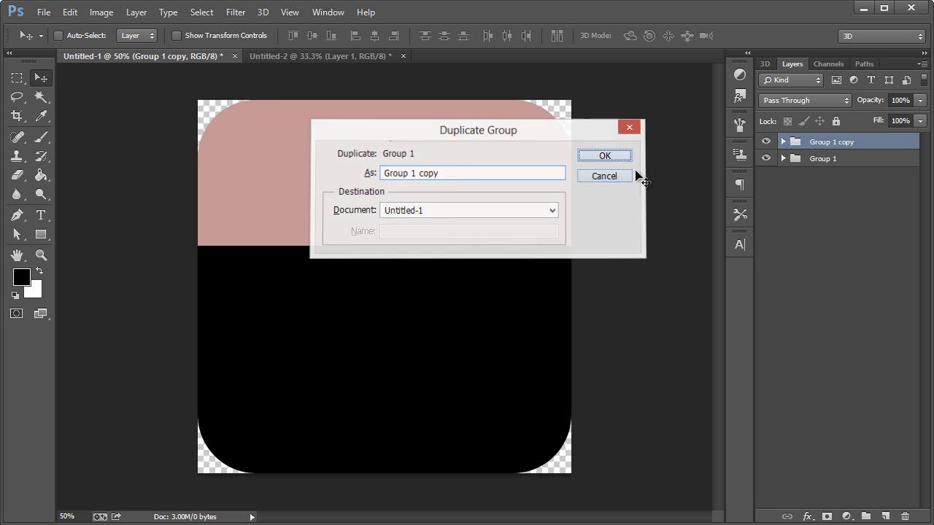
pyautogui.click(604, 155)
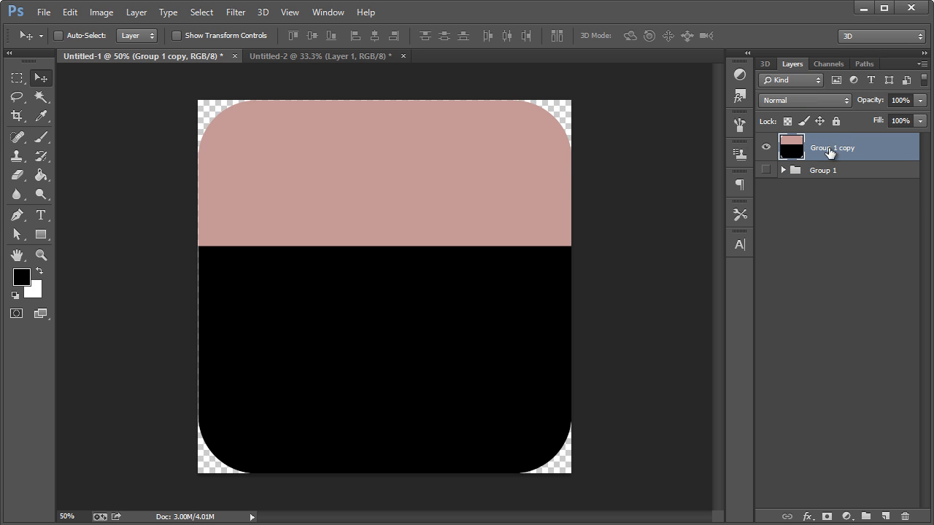
pyautogui.click(319, 56)
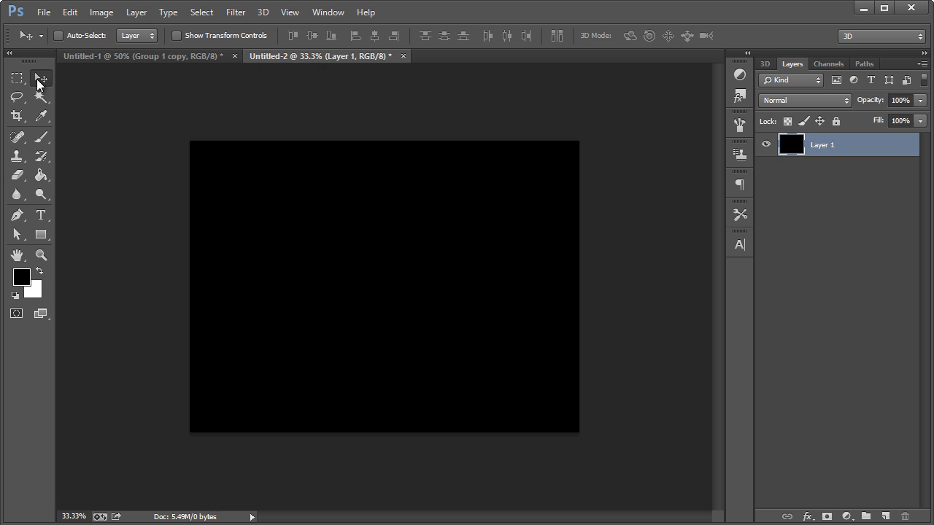
# - Paste the icon onto a grey background, plus a smaller copy on Layer 3
pyautogui.click(867, 515)
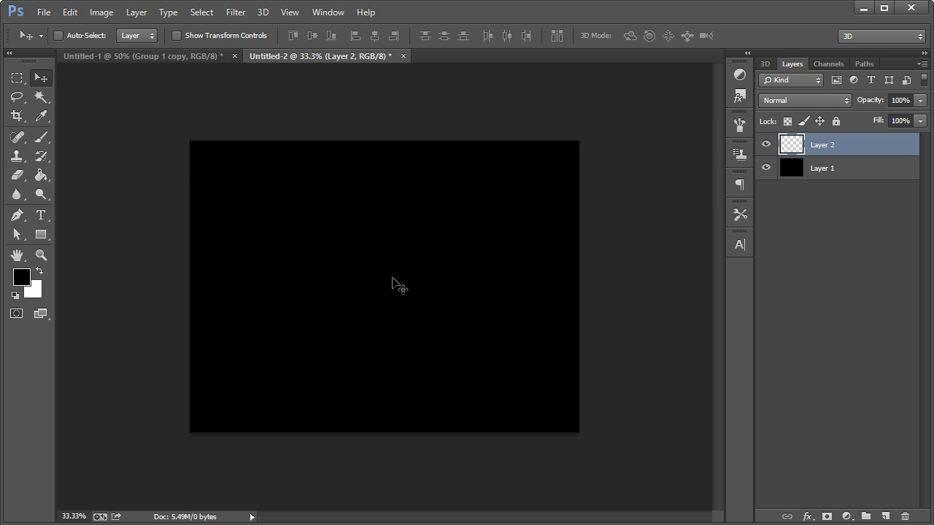
pyautogui.click(822, 168)
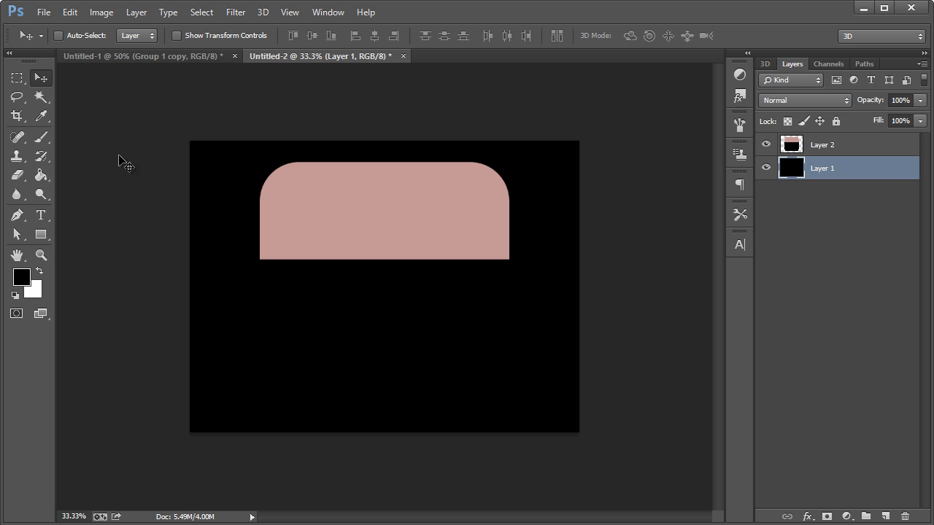
pyautogui.click(22, 277)
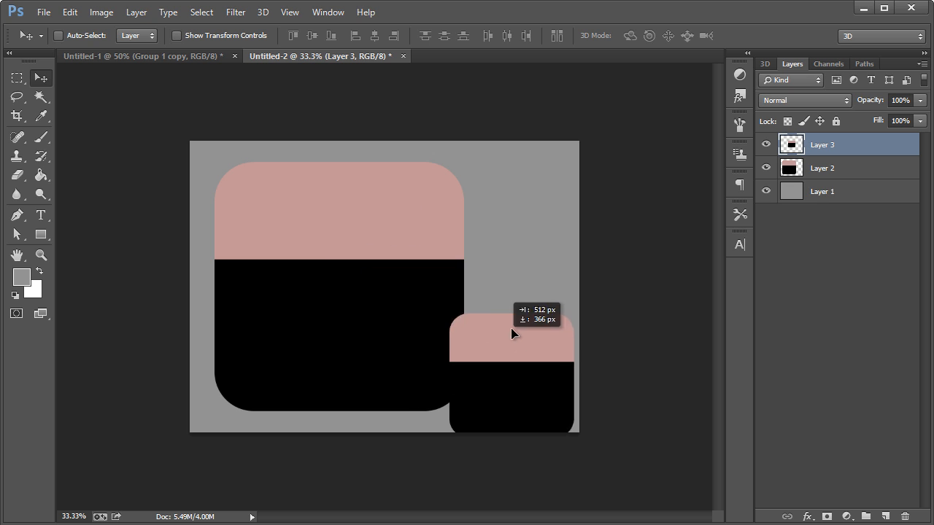
pyautogui.click(101, 12)
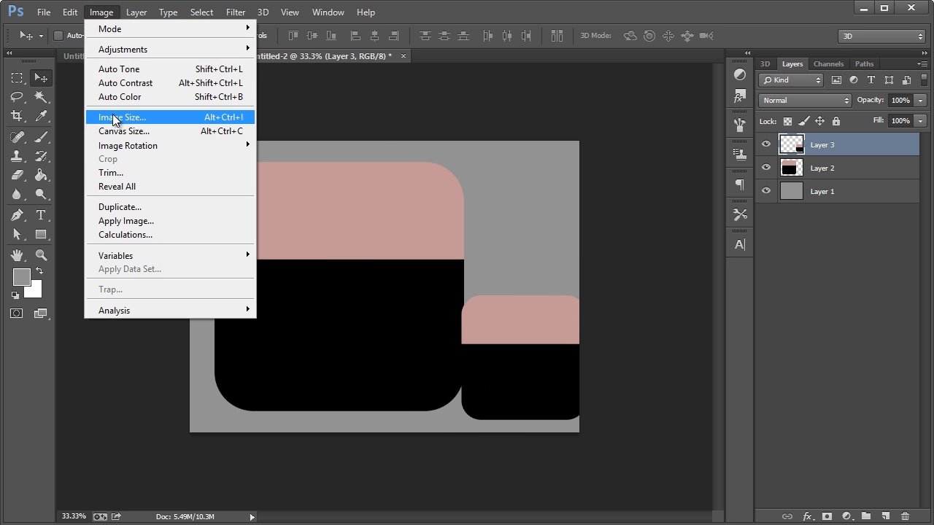
# - Widen the Untitled-2 canvas to 2500 px
pyautogui.click(123, 131)
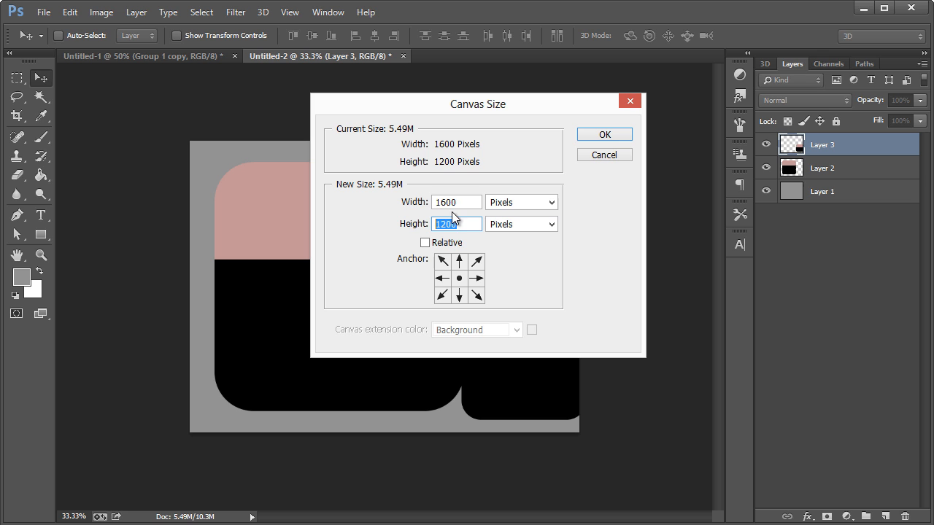
pyautogui.write('2500')
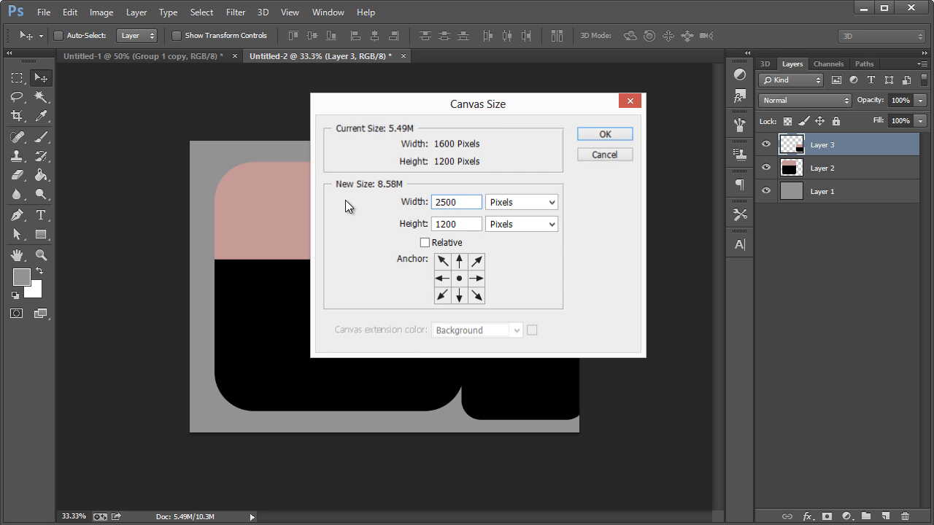
pyautogui.click(604, 133)
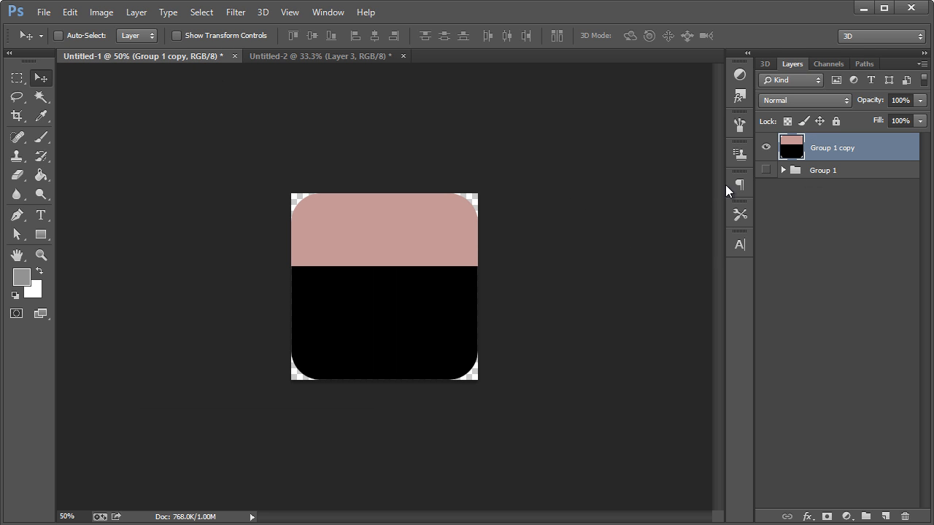
pyautogui.moveTo(578, 197)
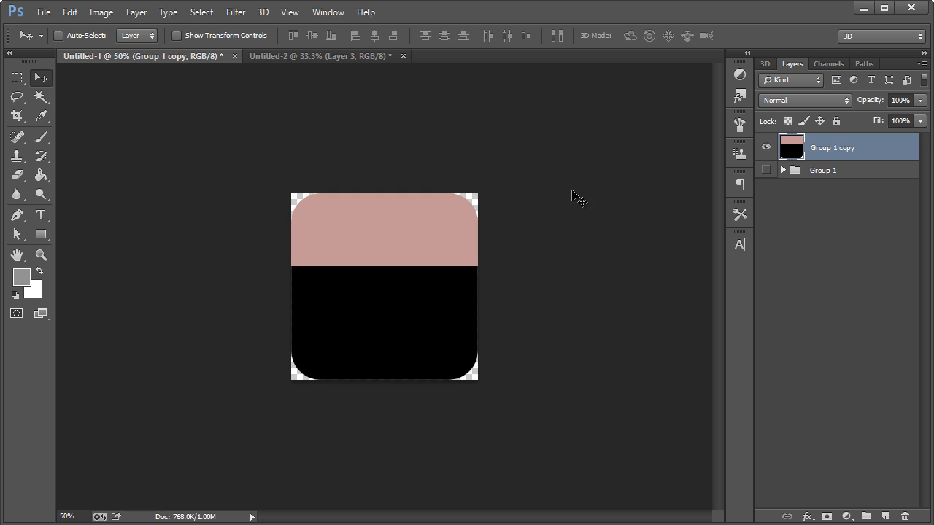
# - Switch from Photoshop to Adobe Illustrator
pyautogui.click(44, 13)
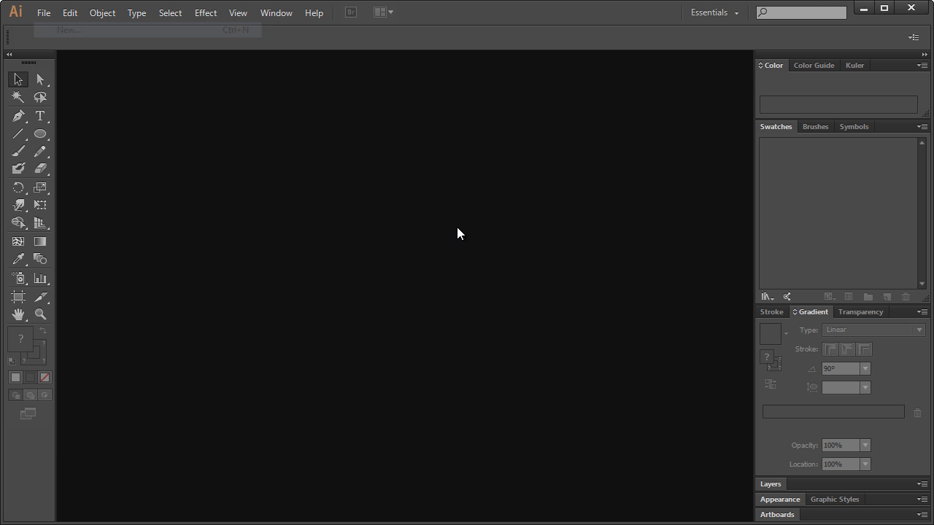
# - Create a new Illustrator document in pixels, 1024 px wide by 1024 px tall
pyautogui.click(552, 240)
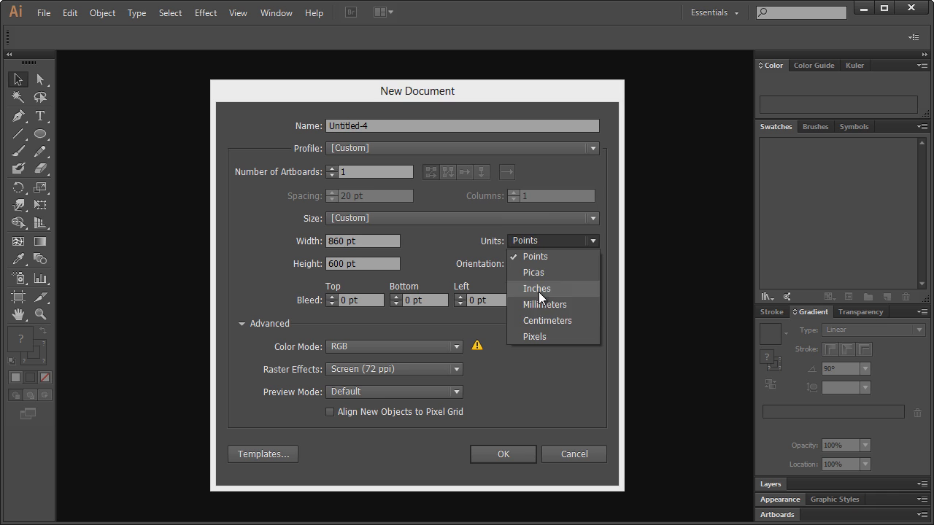
pyautogui.click(533, 337)
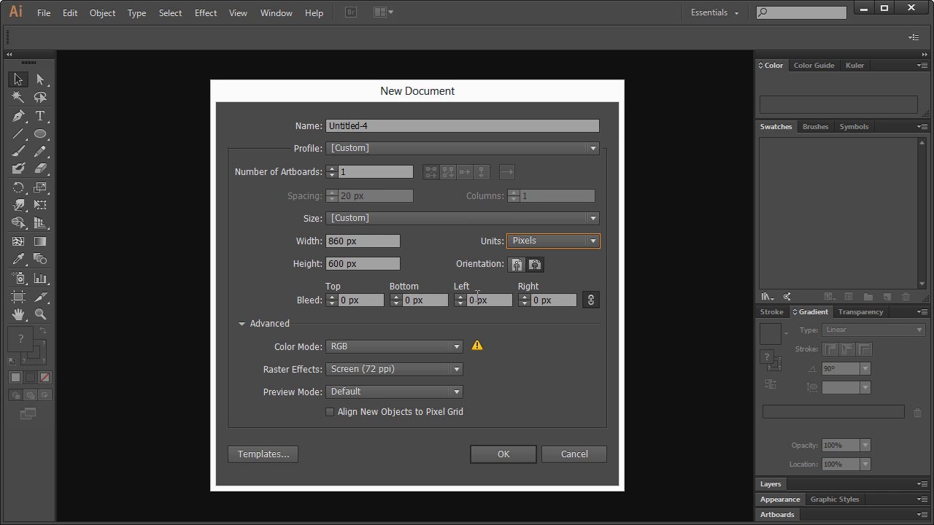
pyautogui.click(362, 241)
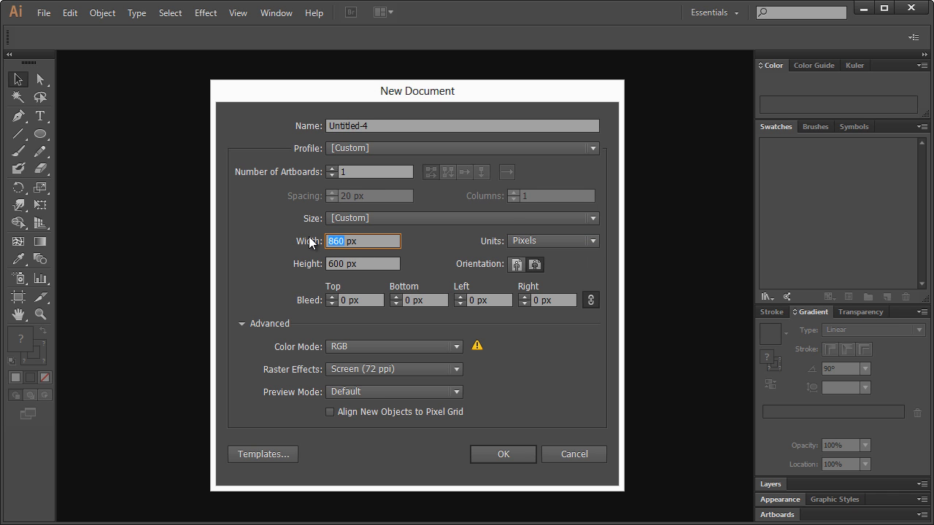
pyautogui.write('1024')
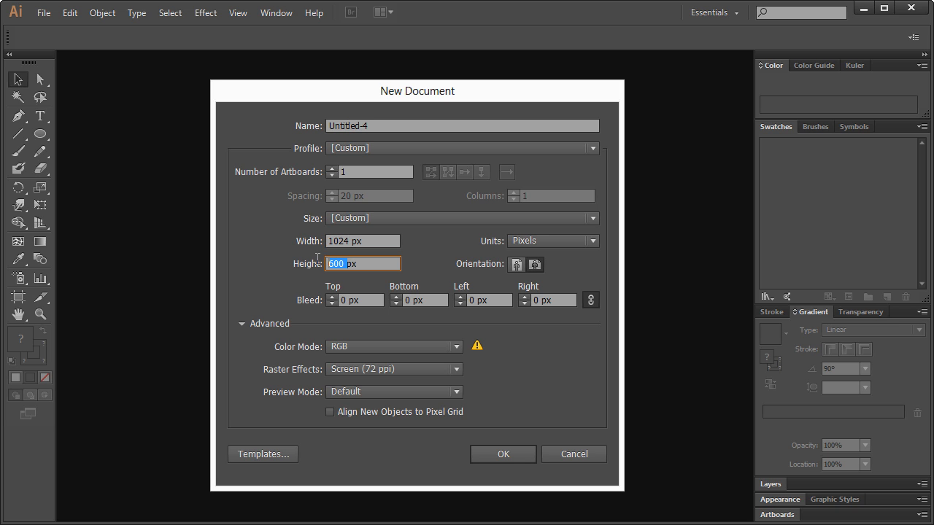
pyautogui.write('1024')
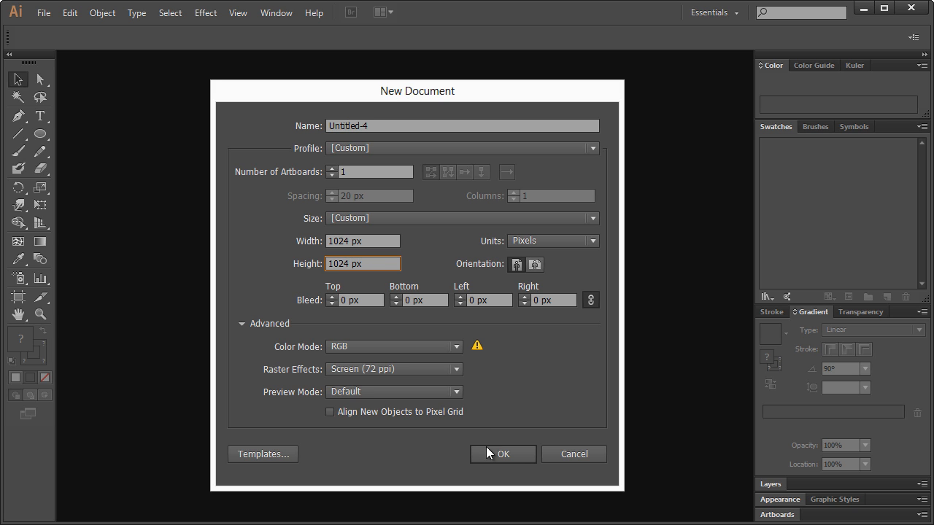
pyautogui.moveTo(487, 438)
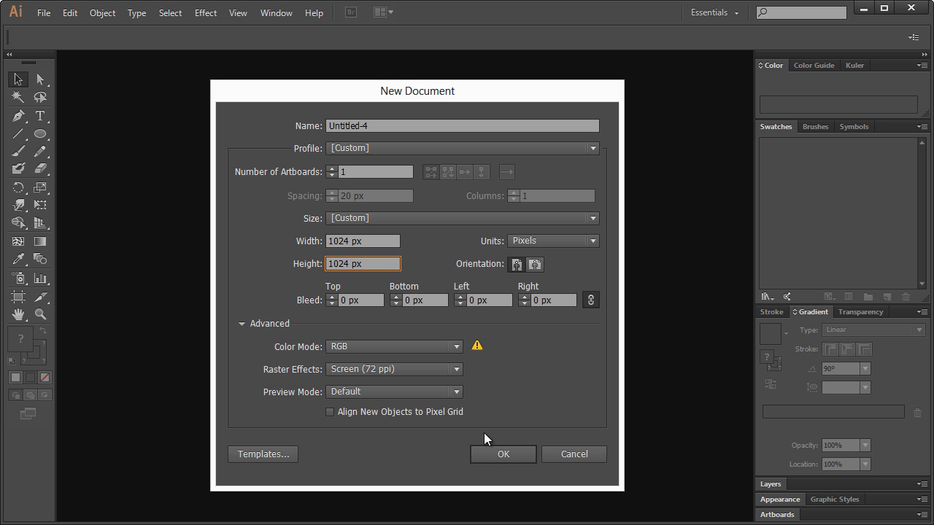
pyautogui.click(503, 454)
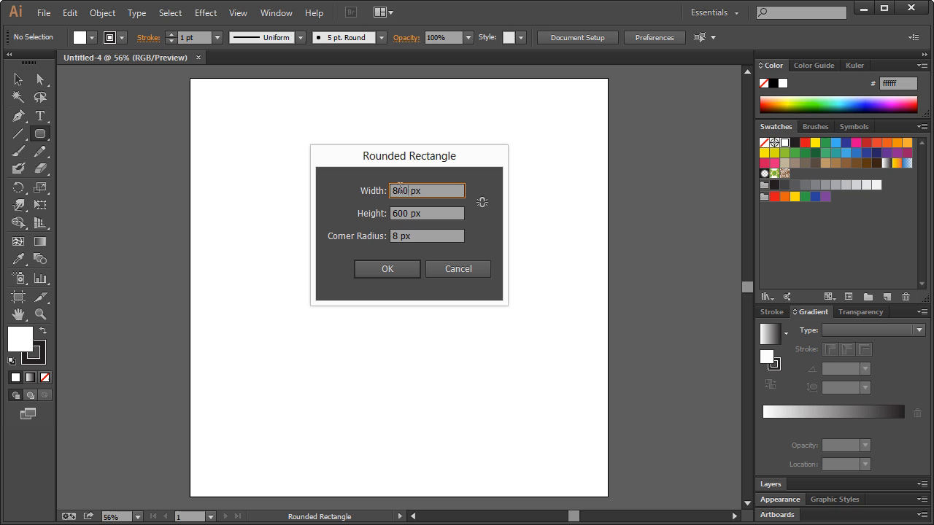
# - Draw a 1024 × 1024 px rounded rectangle with 160 px corners filling the artboard
pyautogui.press('Tab')
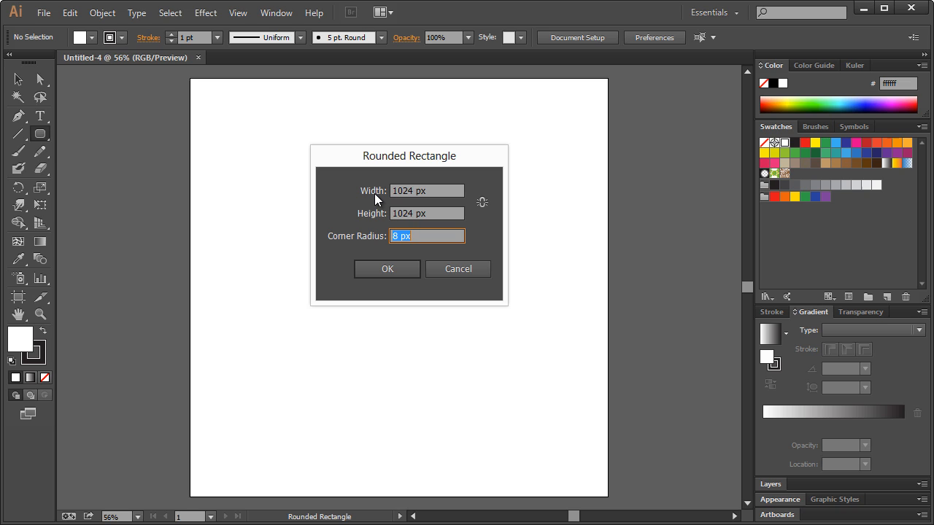
pyautogui.write('12')
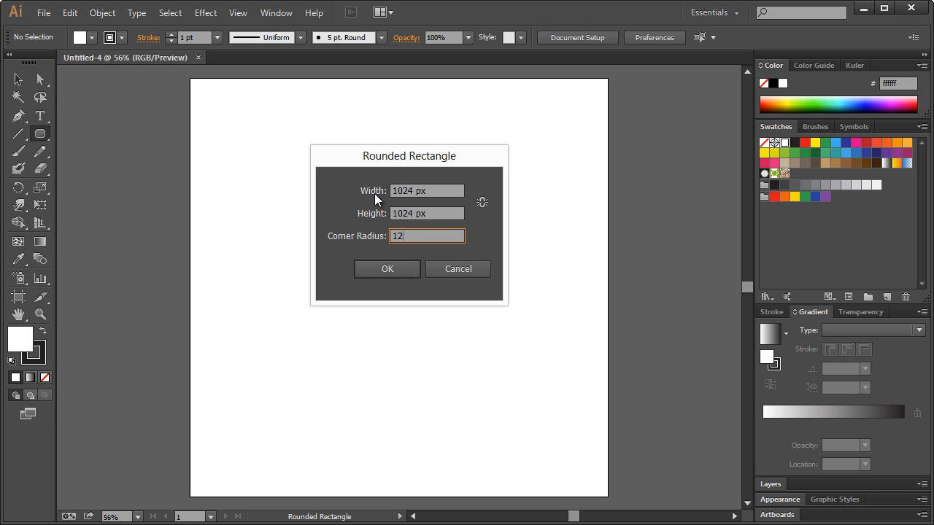
pyautogui.write('0 px')
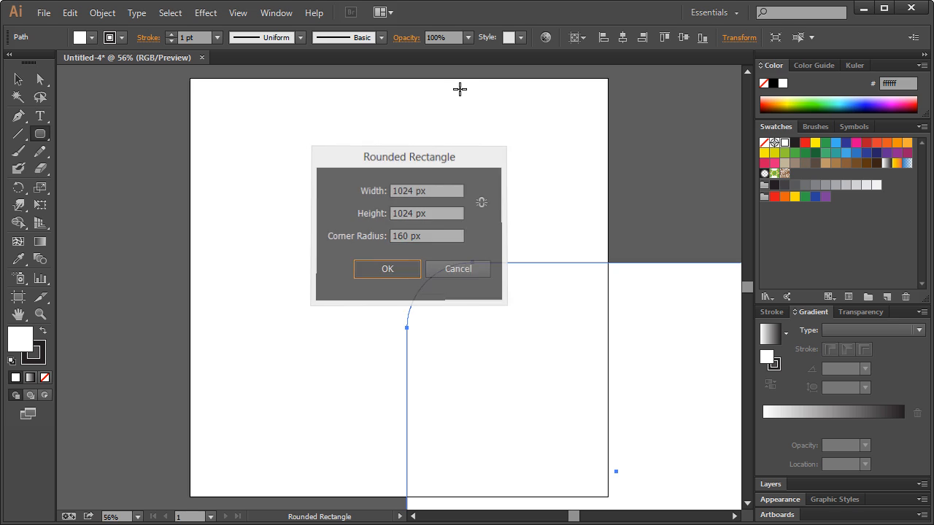
pyautogui.click(387, 268)
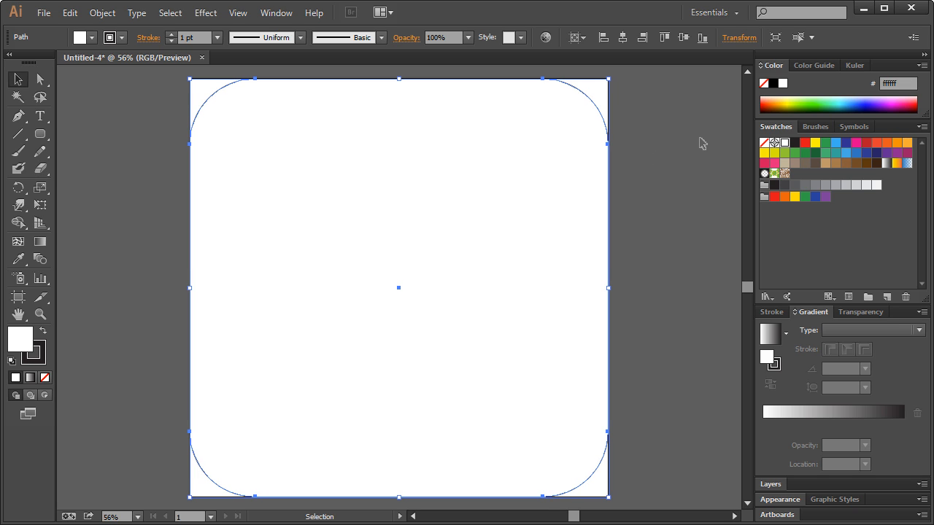
pyautogui.moveTo(561, 180)
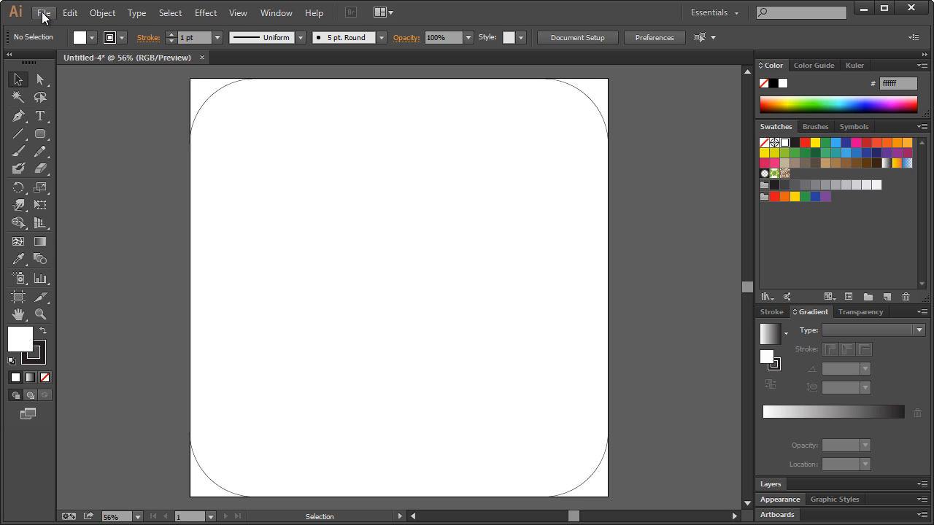
pyautogui.moveTo(596, 280)
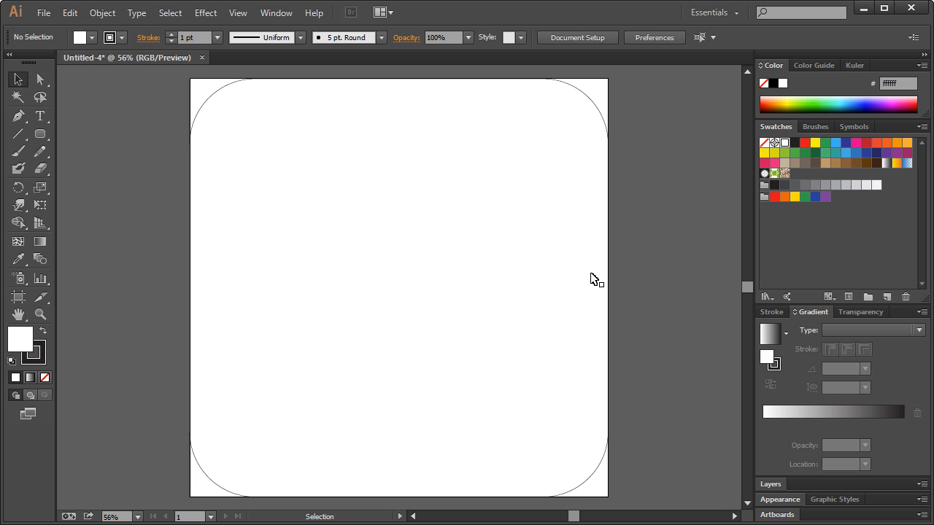
pyautogui.moveTo(674, 327)
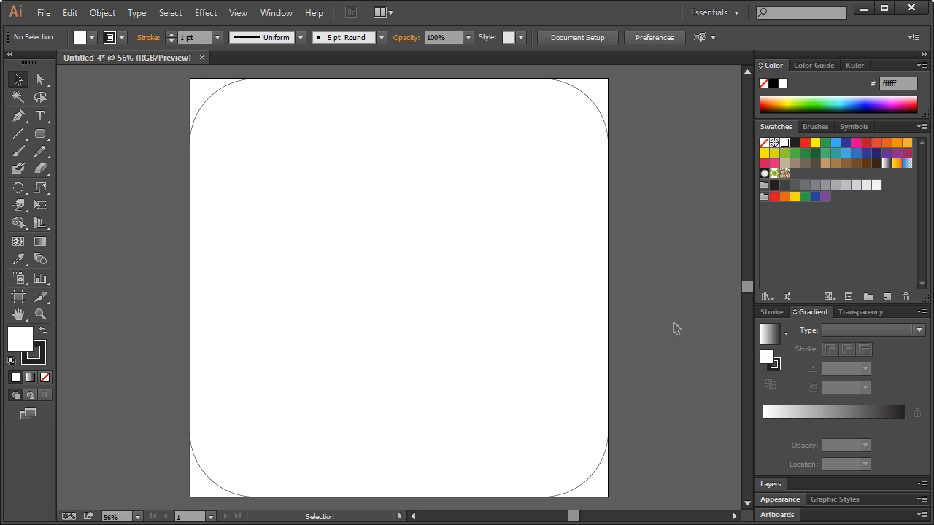
pyautogui.moveTo(654, 274)
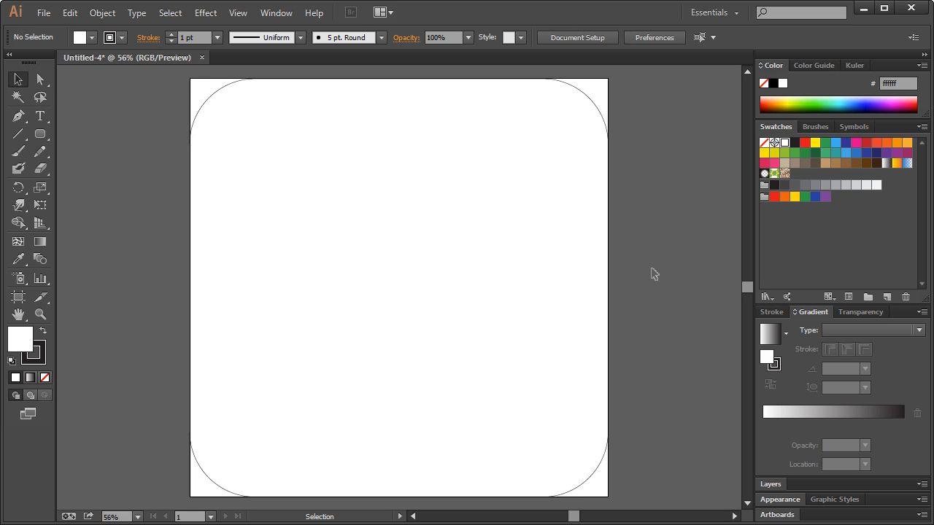
pyautogui.moveTo(152, 272)
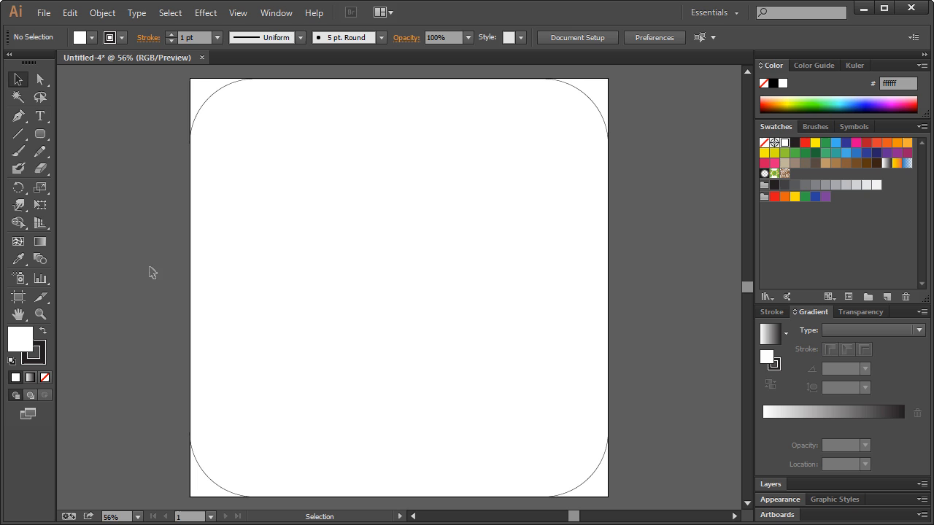
pyautogui.moveTo(153, 272); pyautogui.dragTo(102, 438)
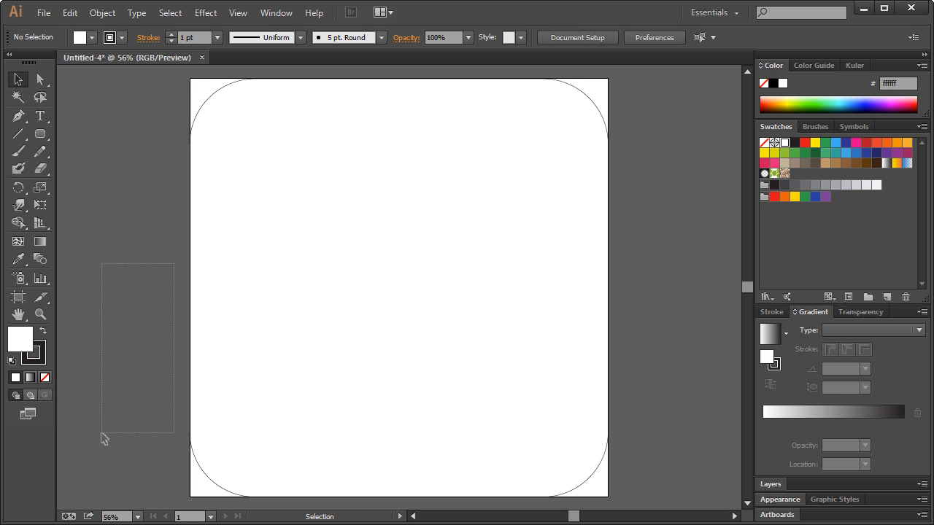